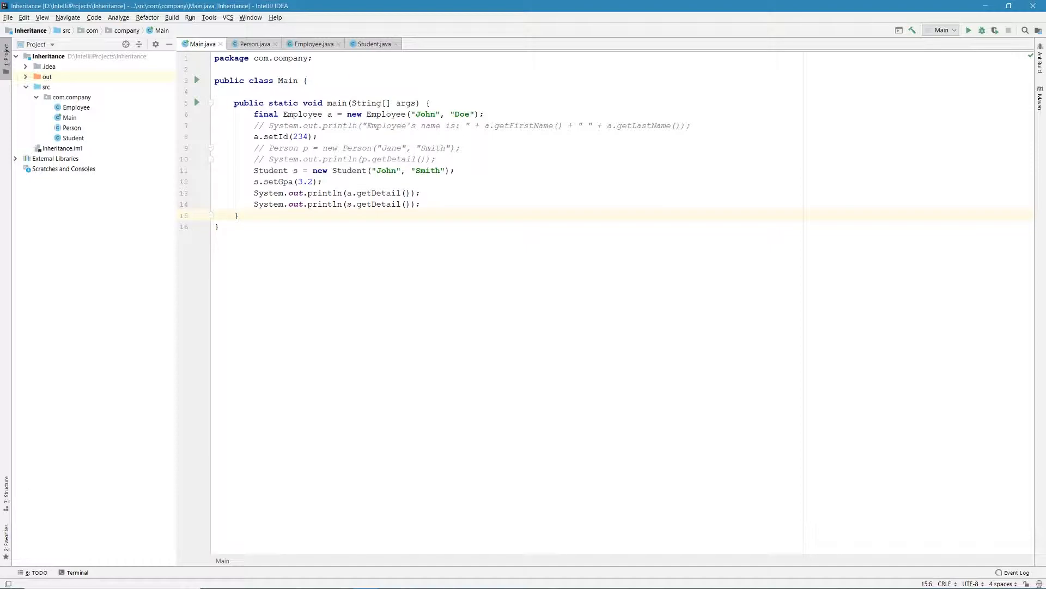
# Step: Review the Employee, Student and Person classes, then return to Main
pyautogui.click(238, 214)
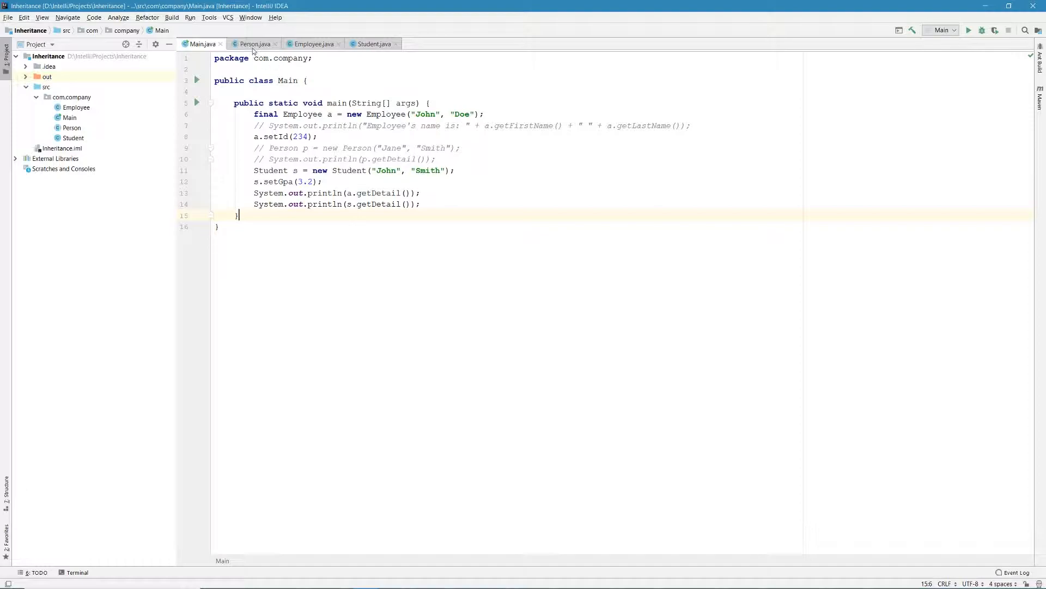
pyautogui.click(313, 44)
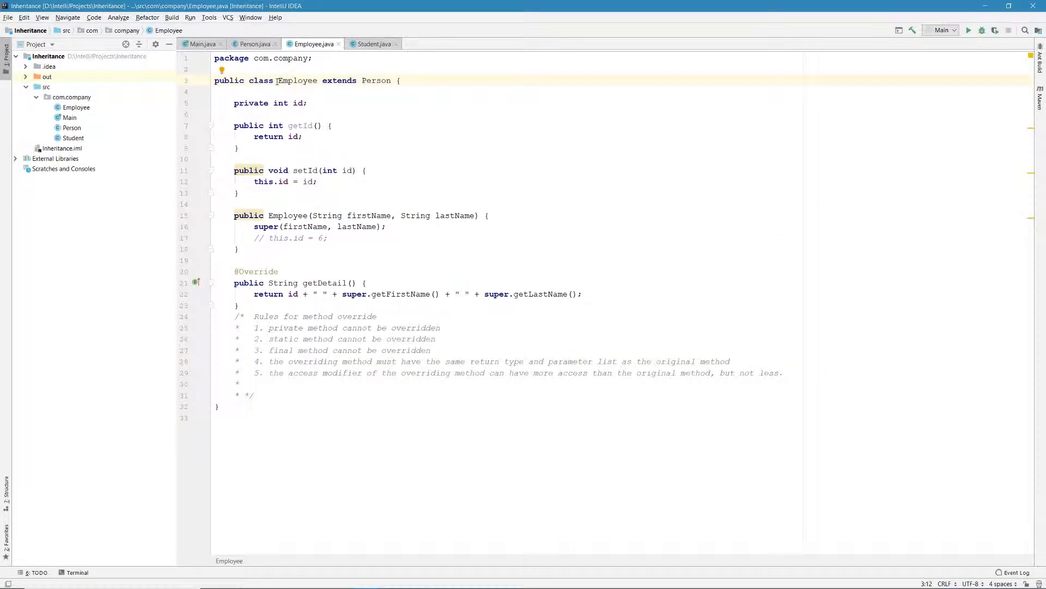
pyautogui.click(373, 44)
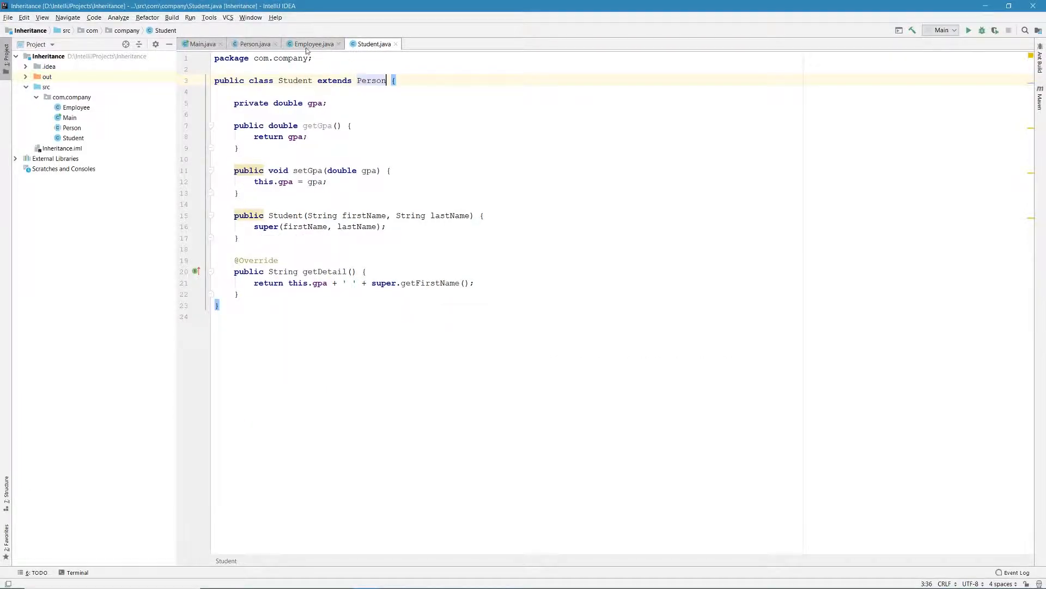
pyautogui.click(255, 44)
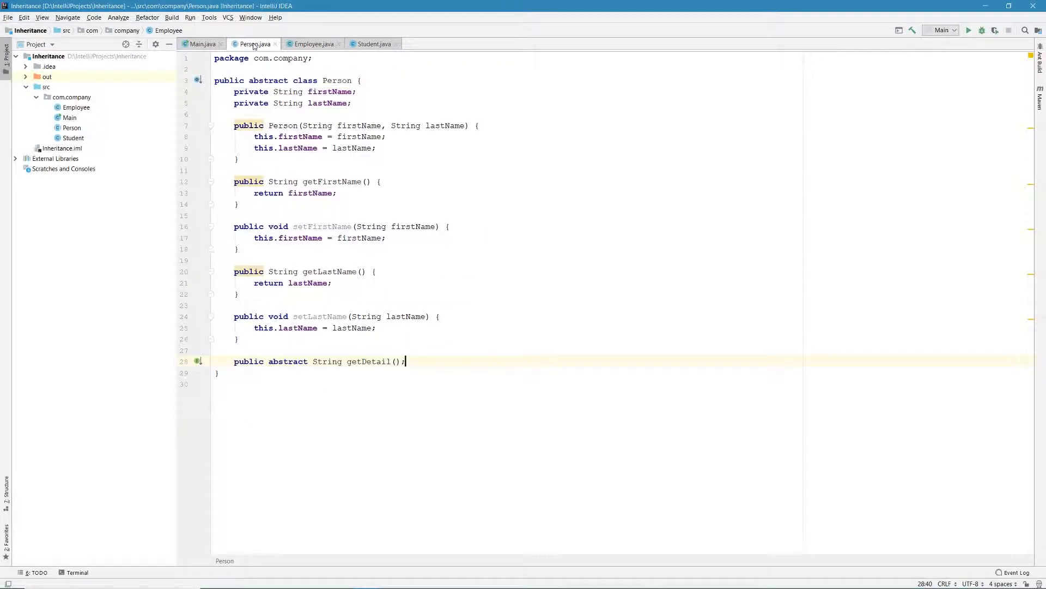
pyautogui.click(201, 44)
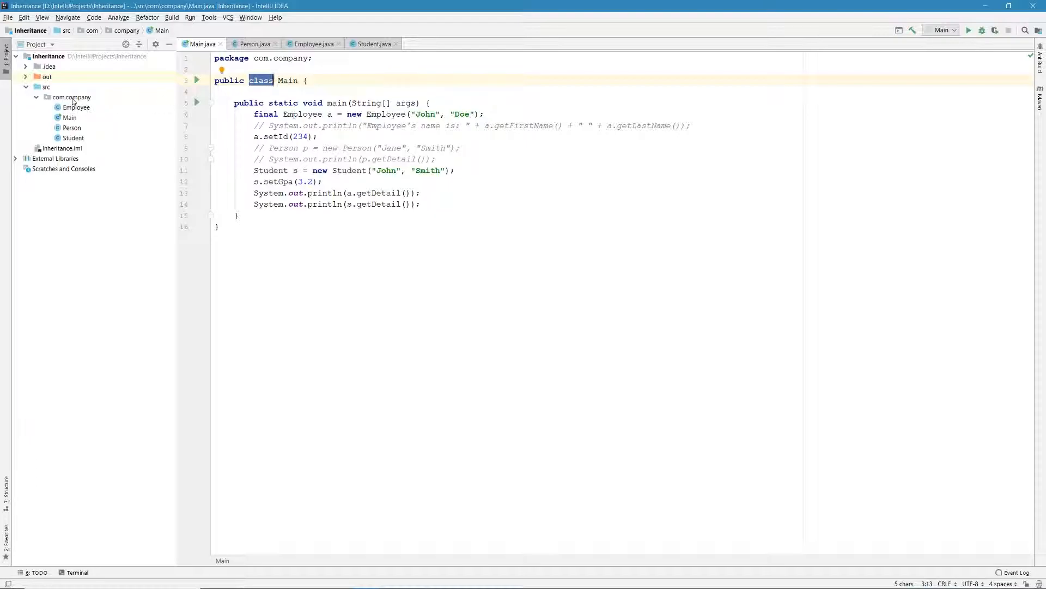
# Step: Create a new interface named Demo in the com.company package
pyautogui.rightClick(71, 97)
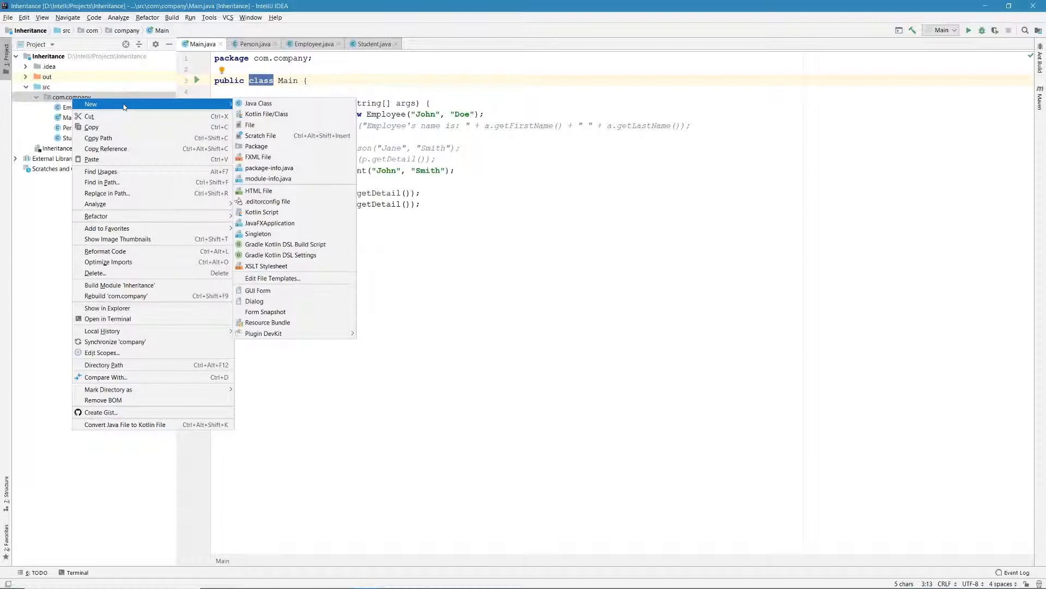
pyautogui.moveTo(258, 104)
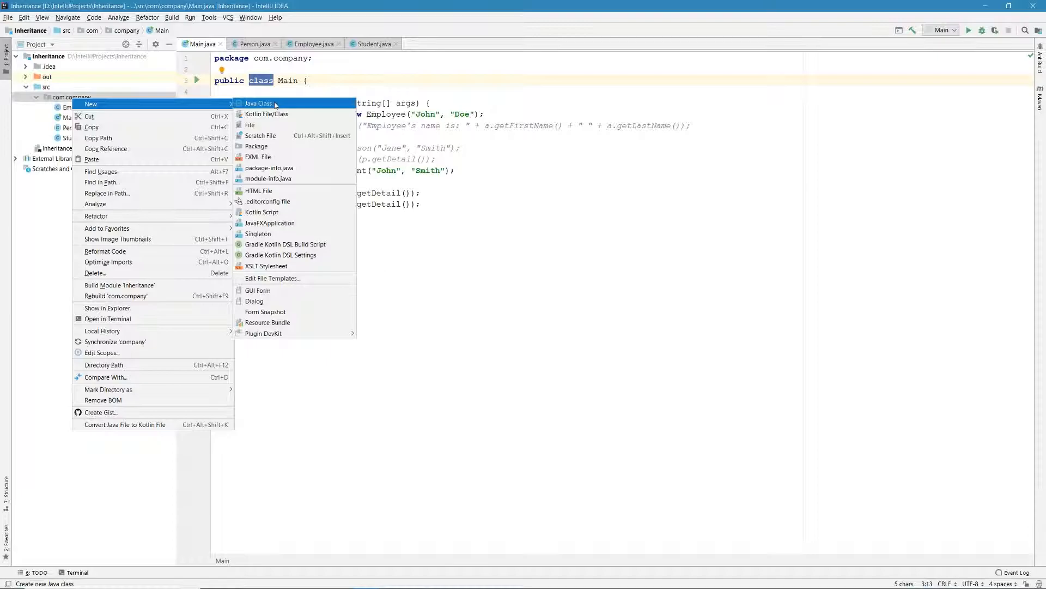
pyautogui.click(259, 104)
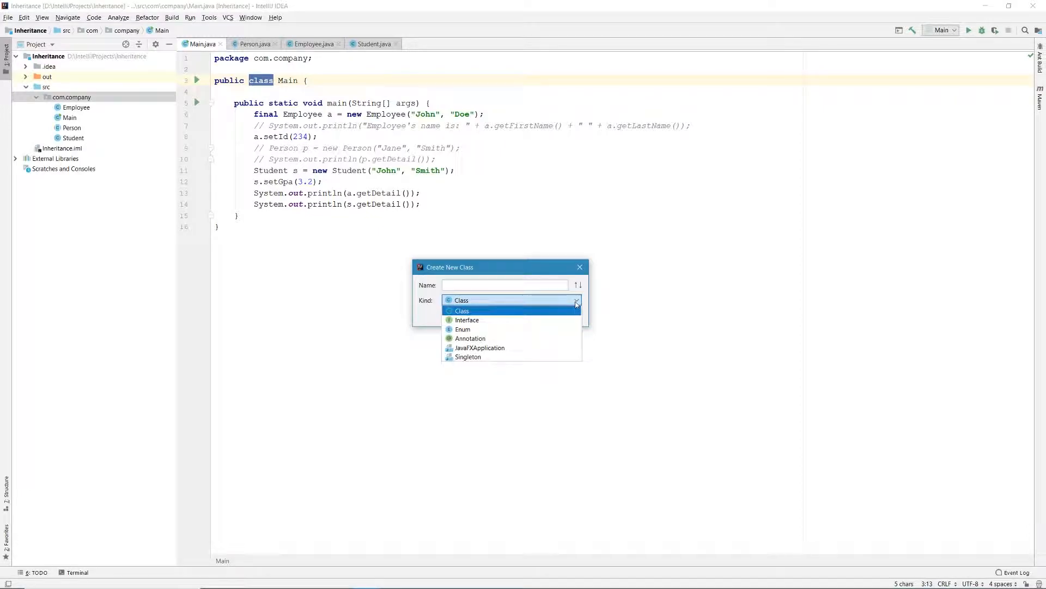
pyautogui.click(467, 320)
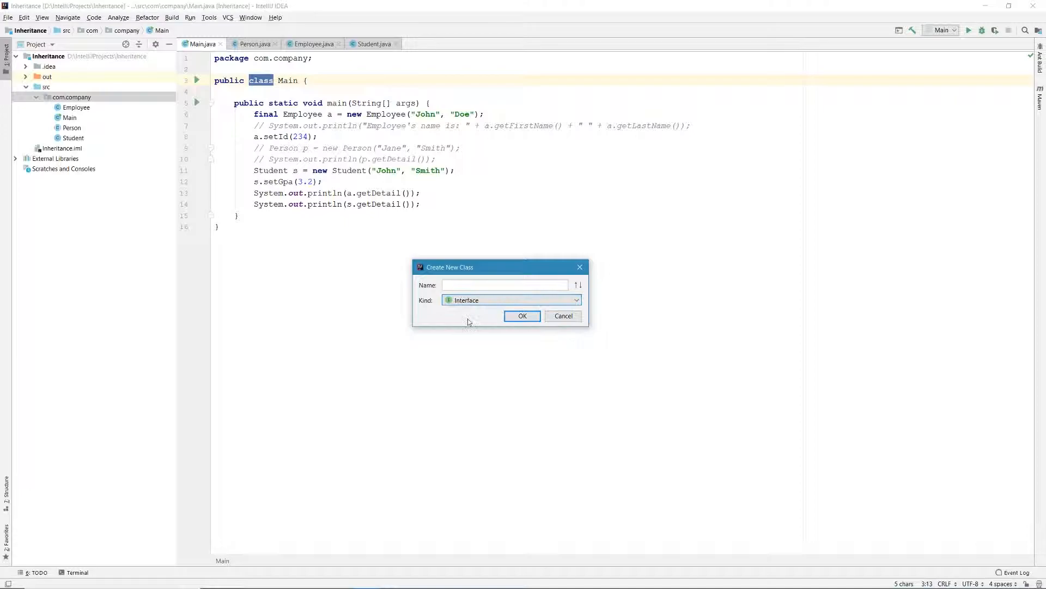
pyautogui.click(504, 285)
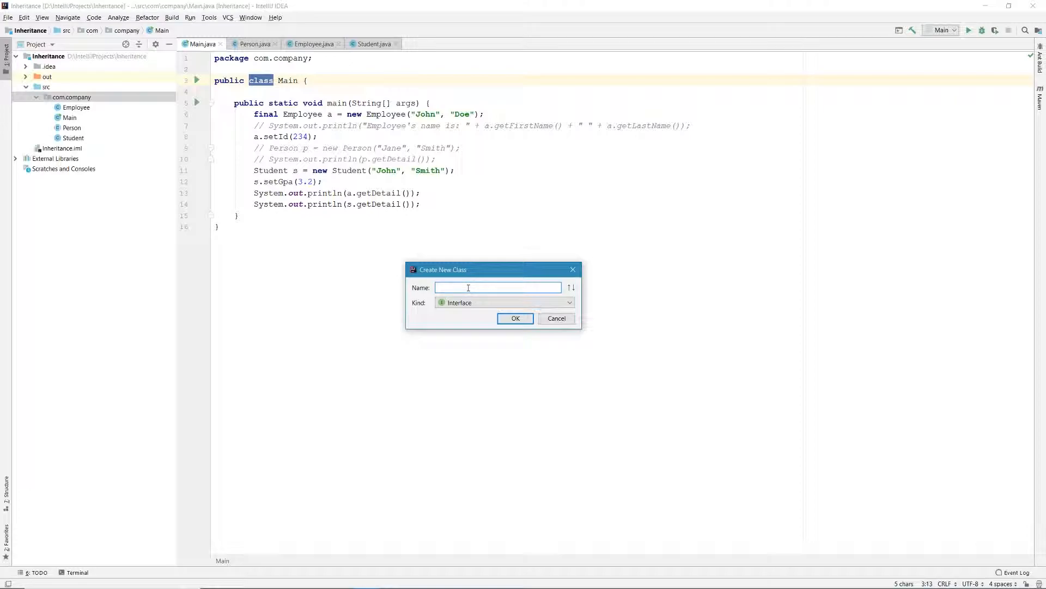
pyautogui.write('D')
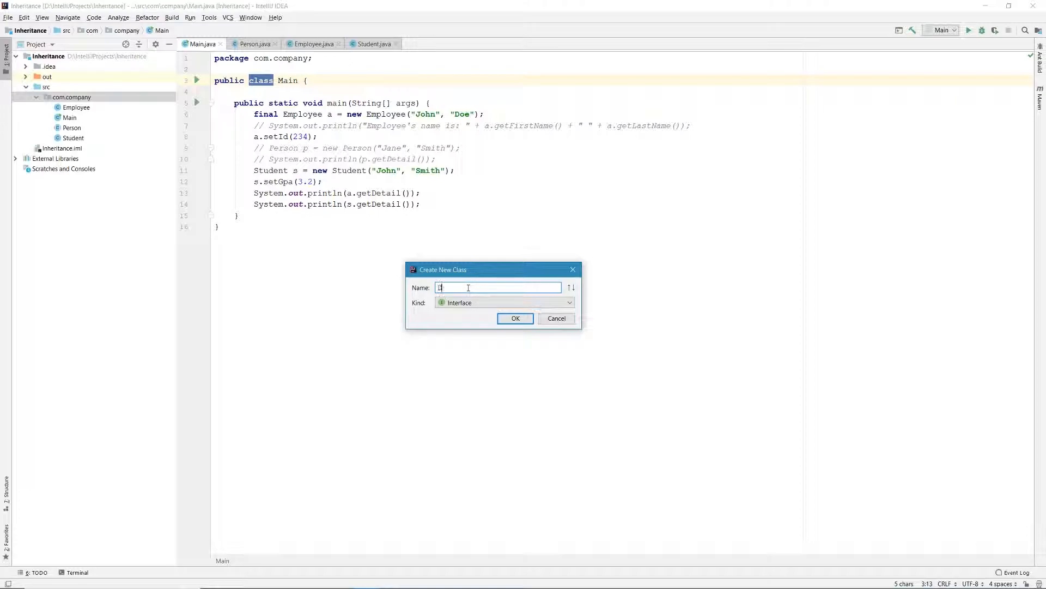
pyautogui.write('emo')
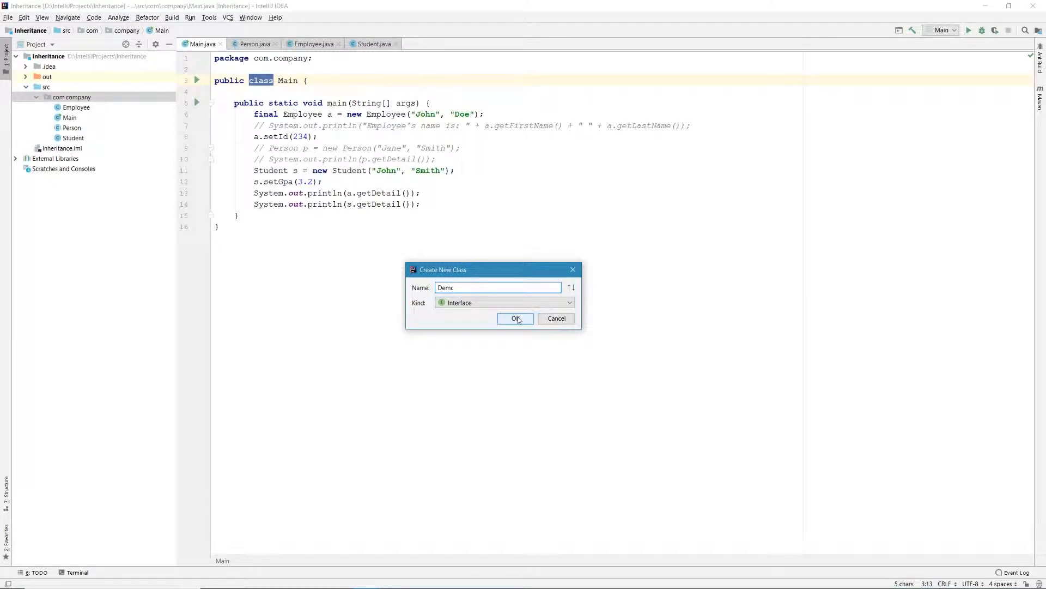
pyautogui.click(515, 318)
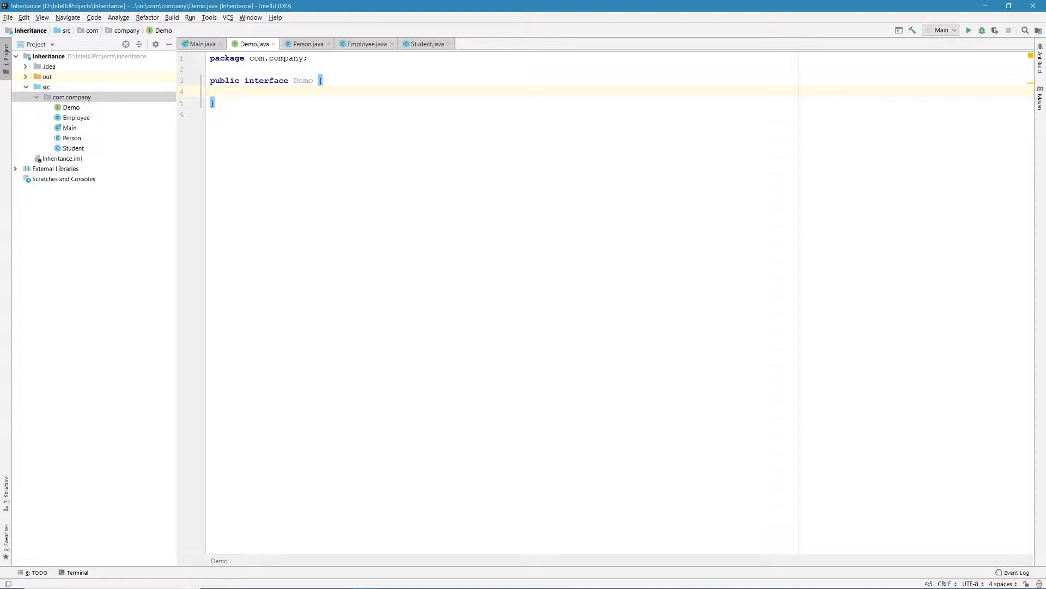
# Step: Declare 'void demoMethod(int v);' in the Demo interface body and start a new line
pyautogui.write('void')
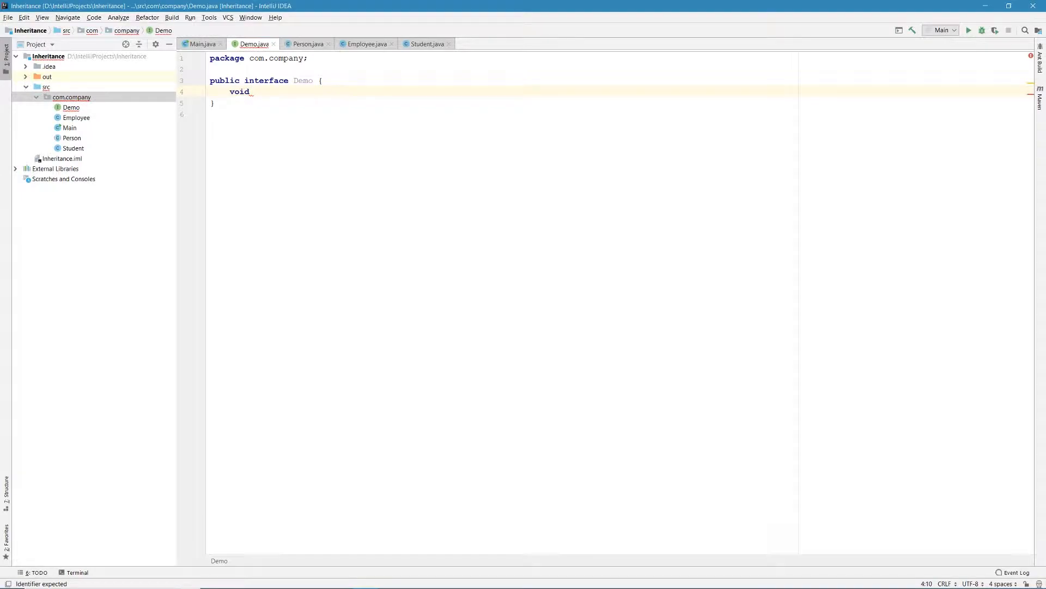
pyautogui.write('demoMethod')
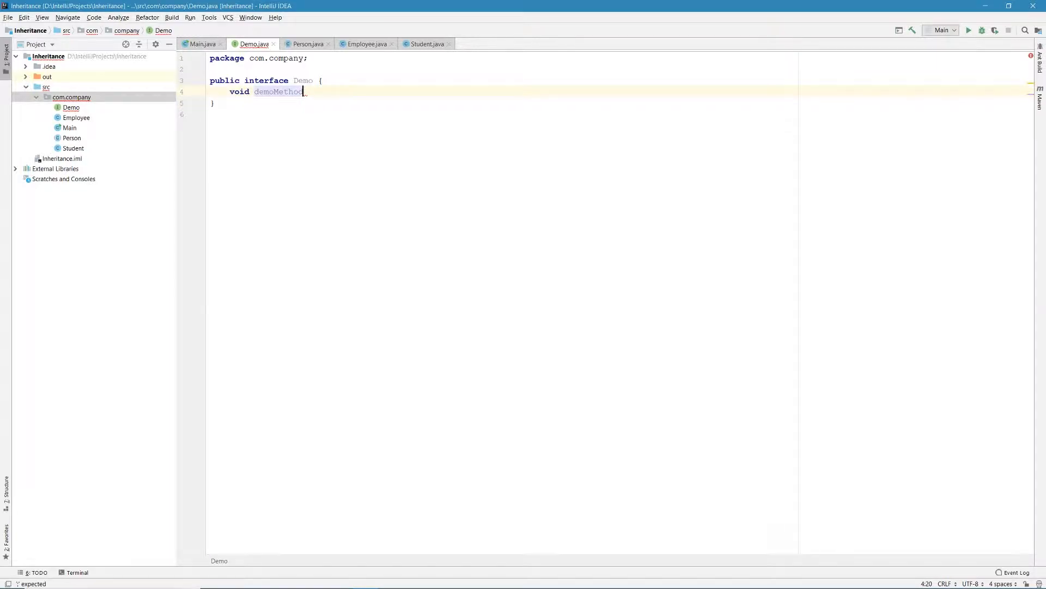
pyautogui.write('()')
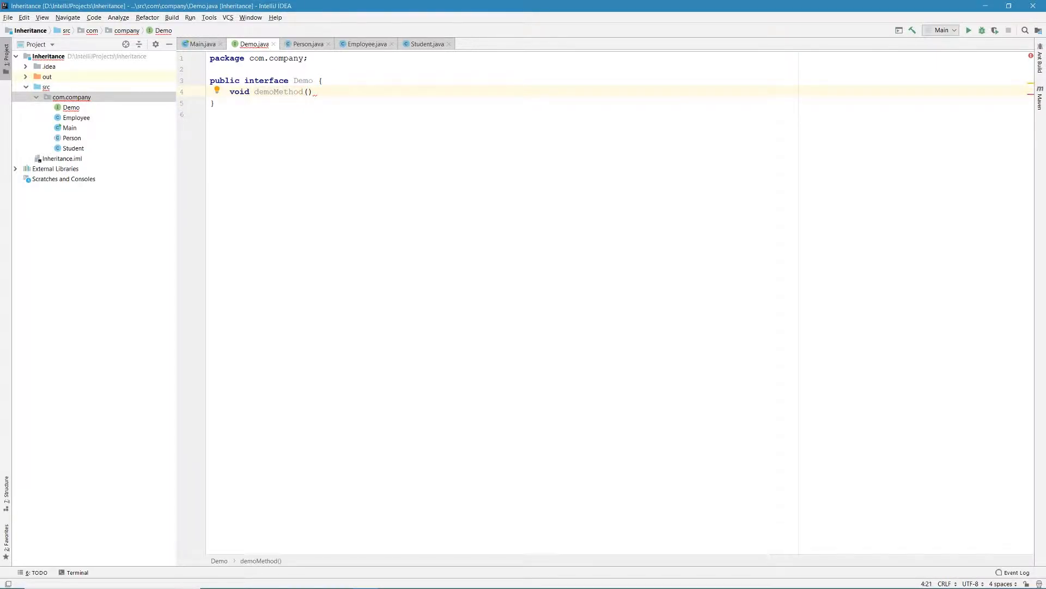
pyautogui.write('int')
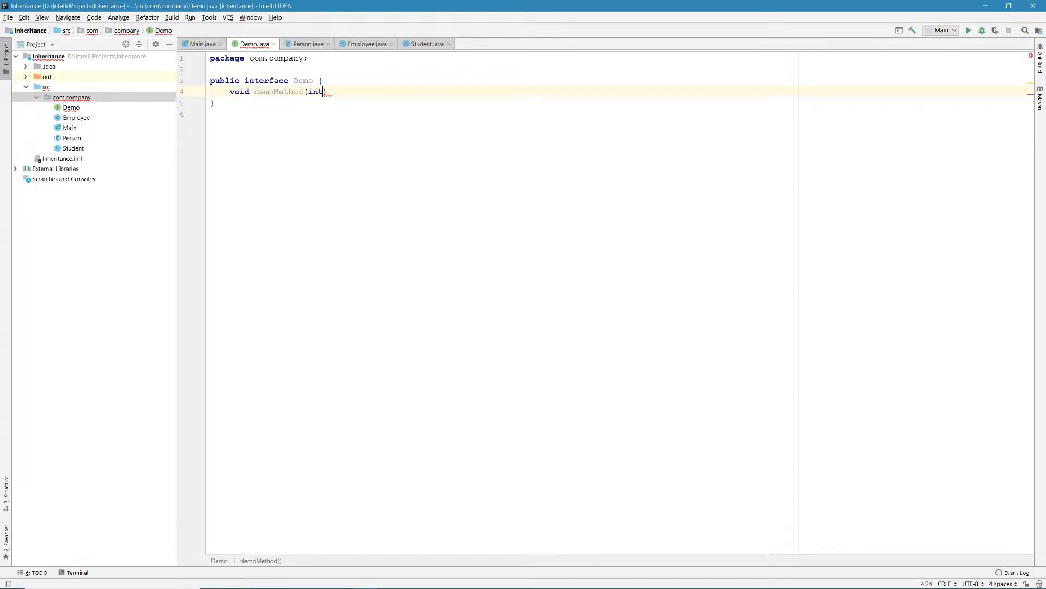
pyautogui.write('v')
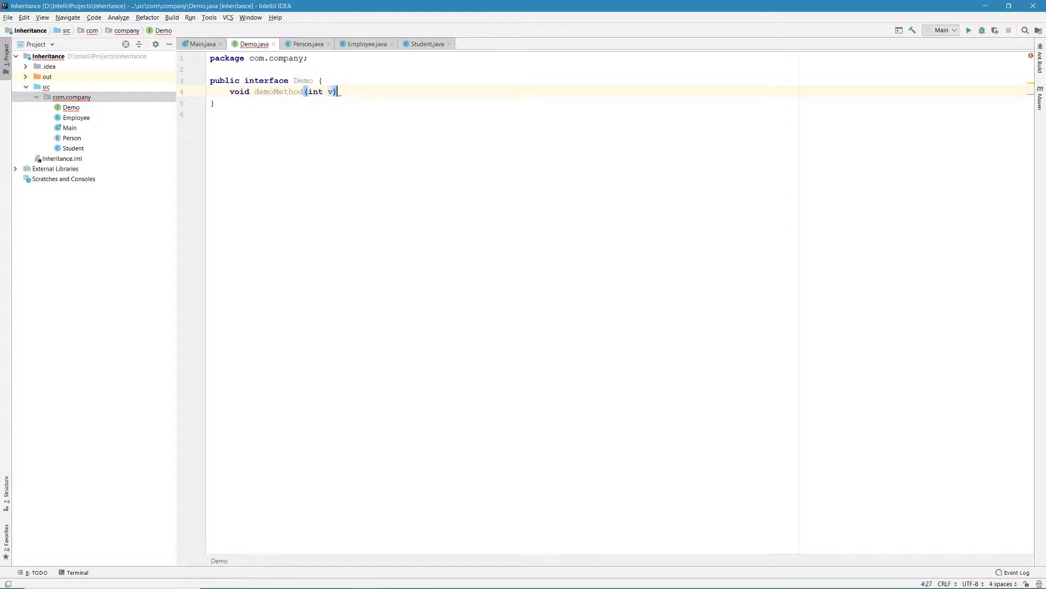
pyautogui.write(';')
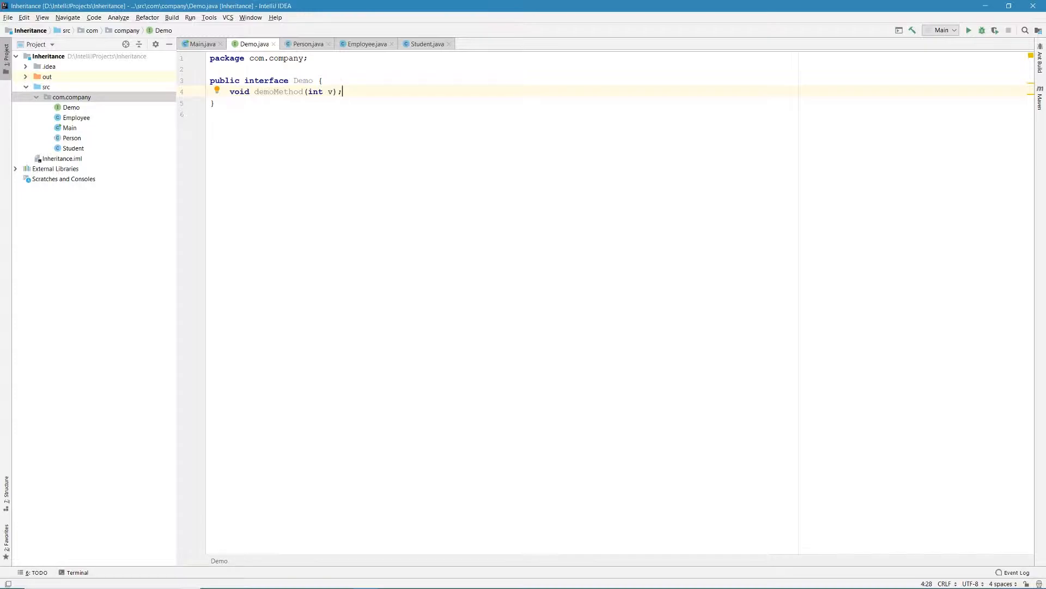
pyautogui.press('enter')
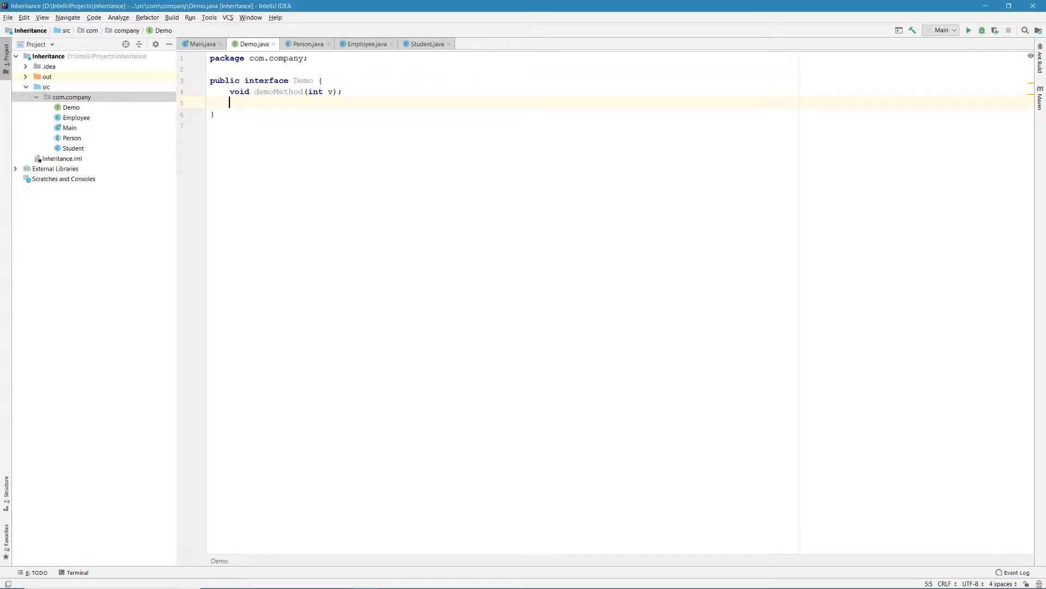
# Step: Declare 'String demoString();' below demoMethod in Demo
pyautogui.write('String')
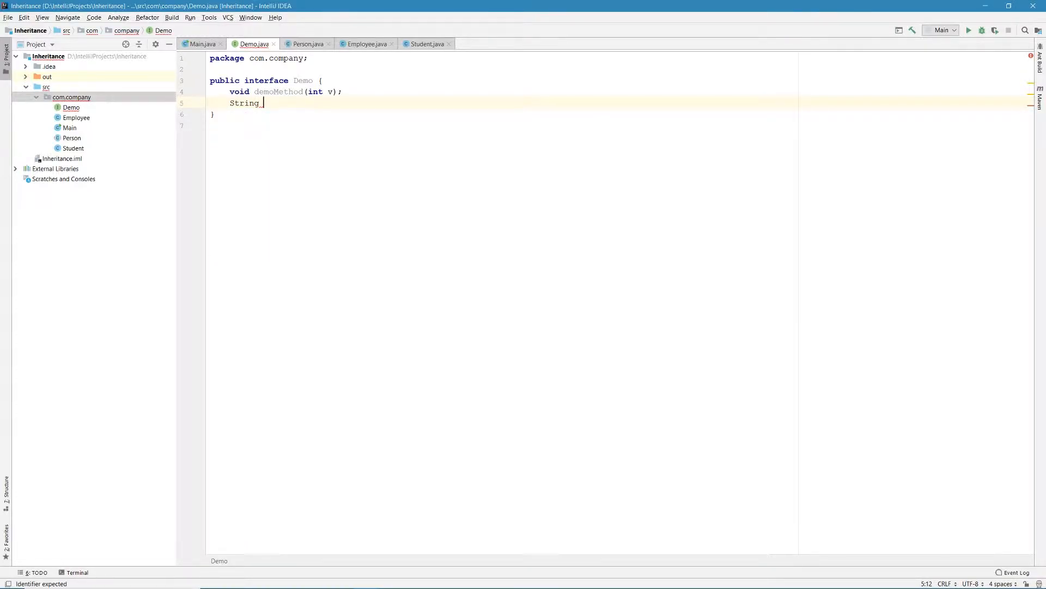
pyautogui.write('de,m')
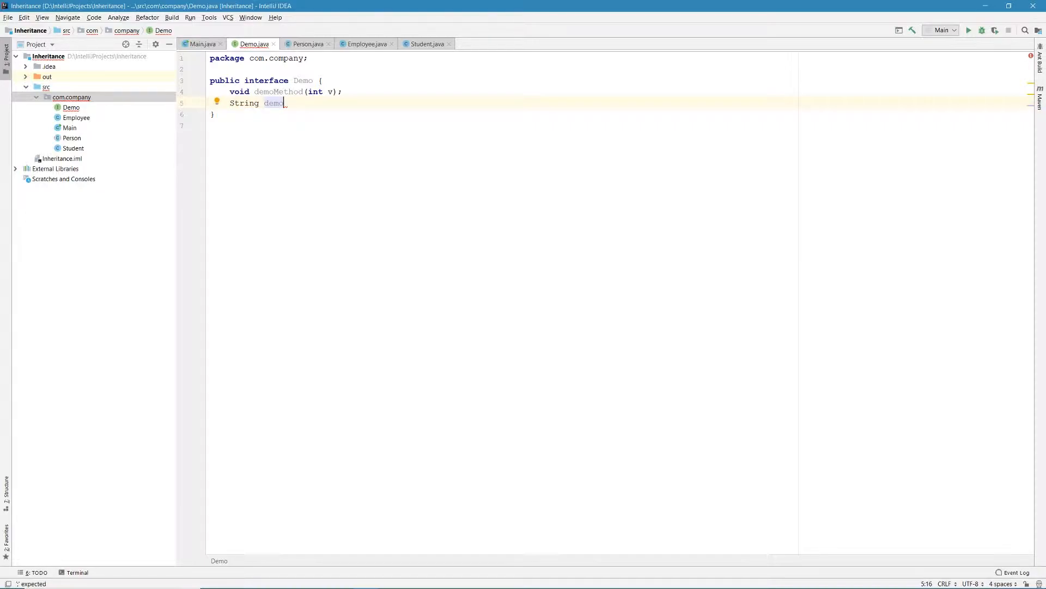
pyautogui.write('String')
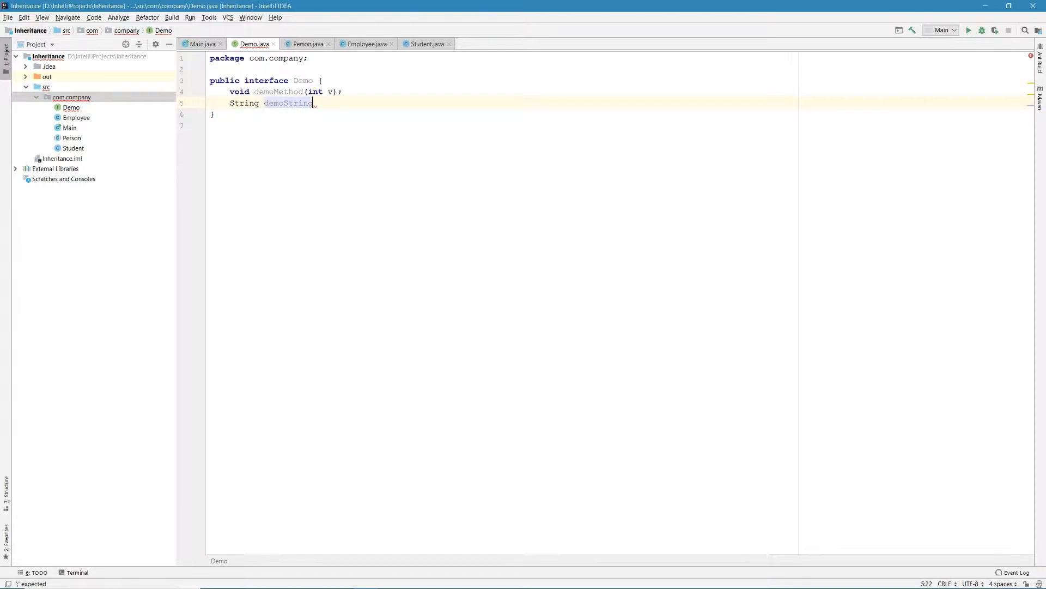
pyautogui.write('()')
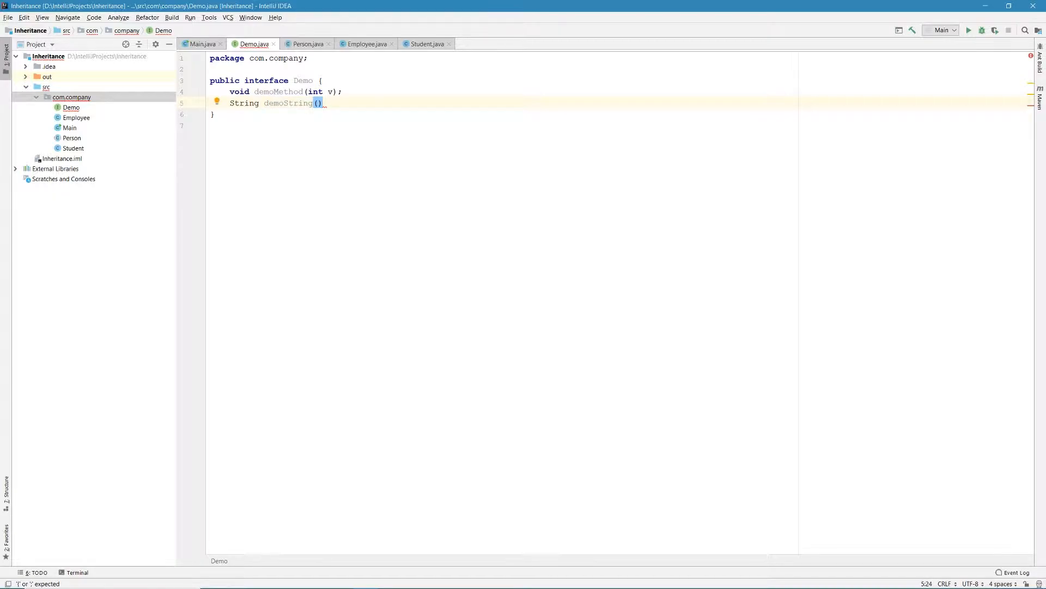
pyautogui.write(';')
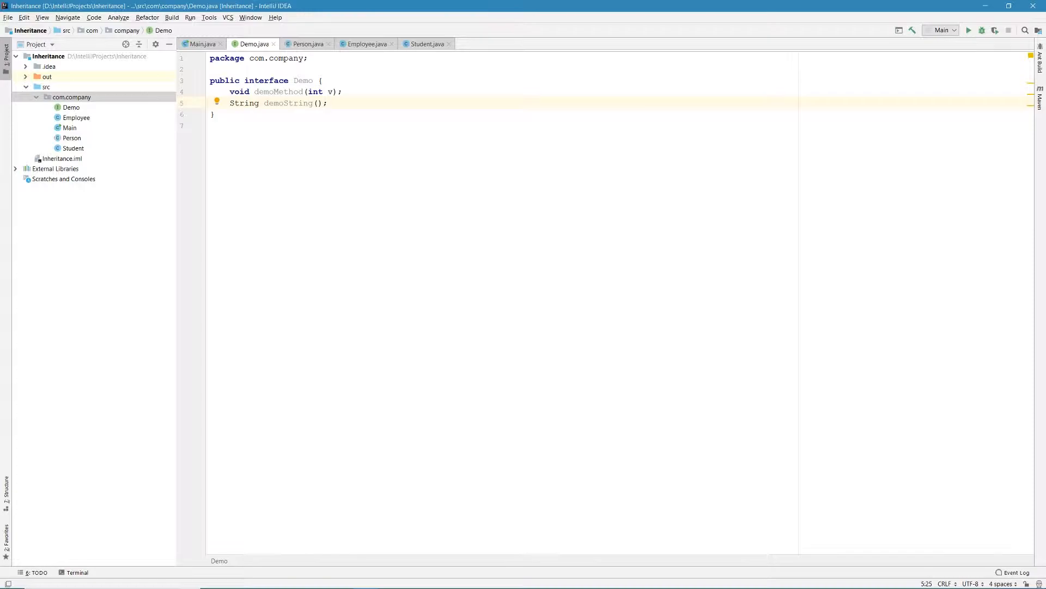
pyautogui.moveTo(276, 91)
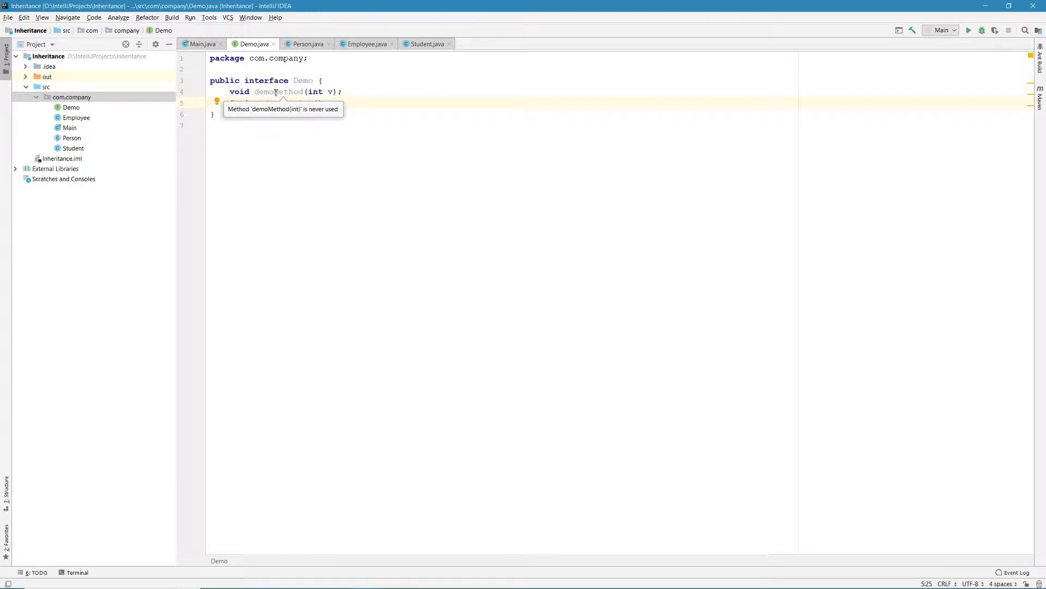
pyautogui.write('String demoString();')
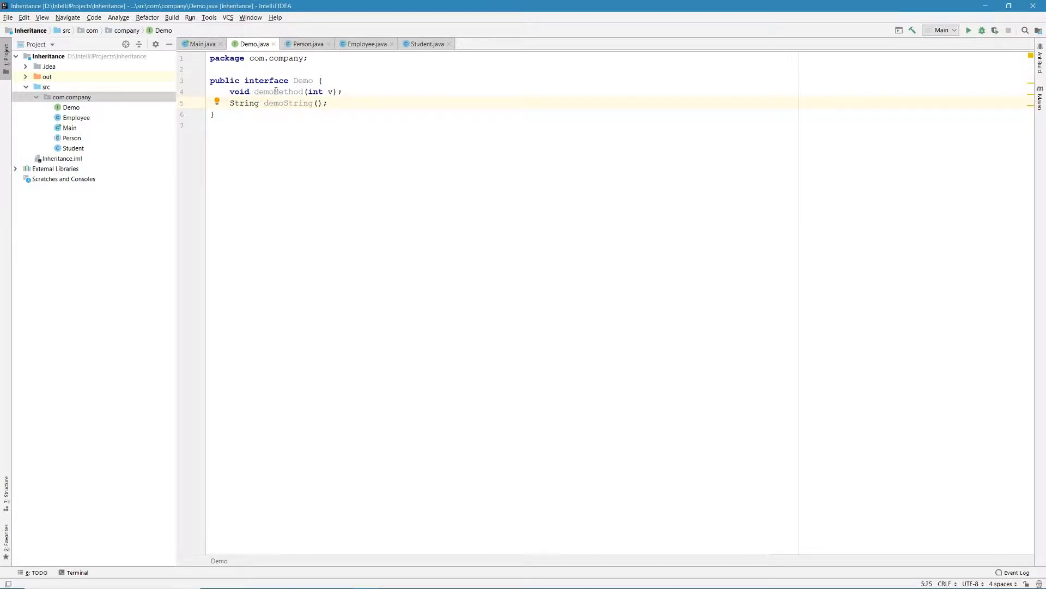
pyautogui.moveTo(276, 92)
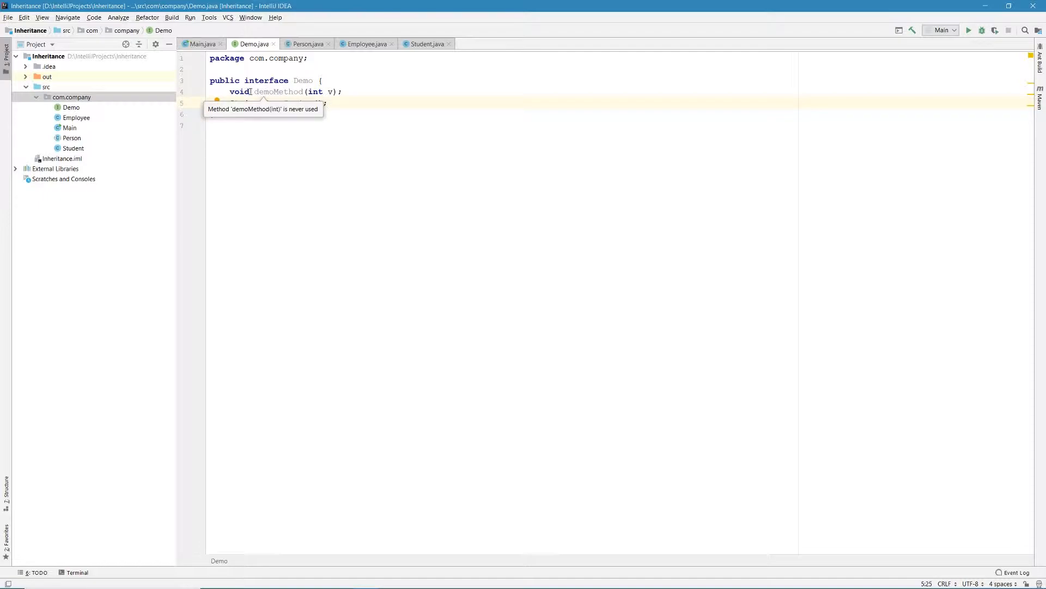
pyautogui.write('String demoString();')
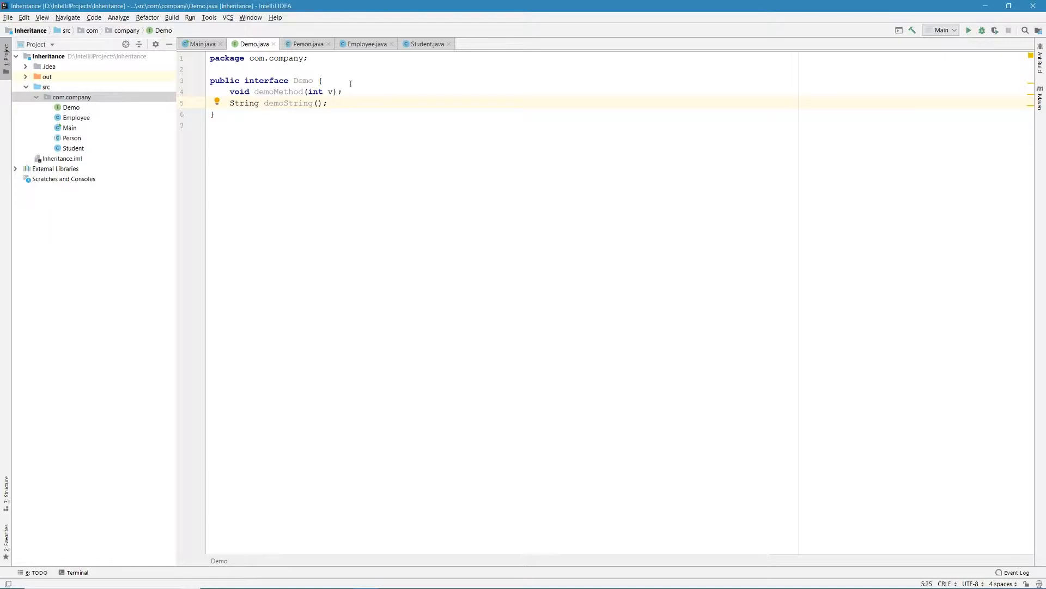
pyautogui.click(426, 44)
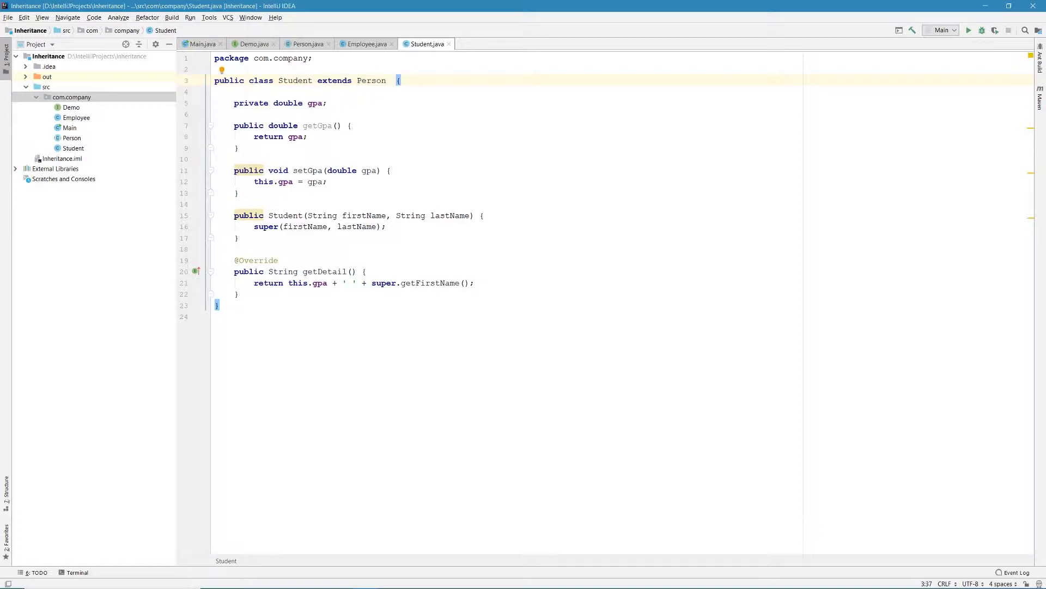
# Step: Make Student implement Demo and show quick fixes for its missing methods
pyautogui.write('implements')
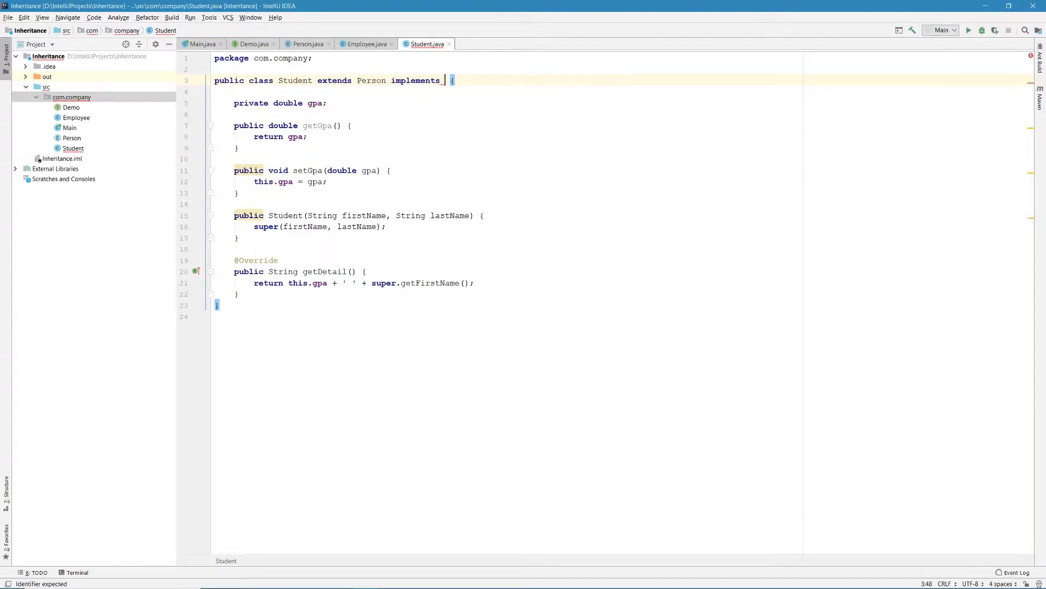
pyautogui.write('De')
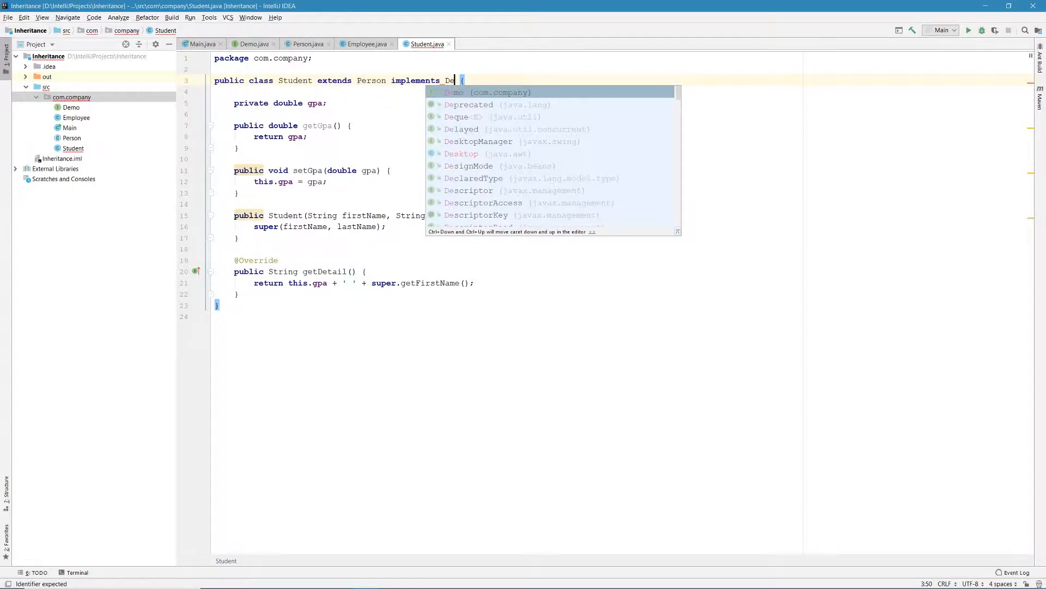
pyautogui.press('Enter')
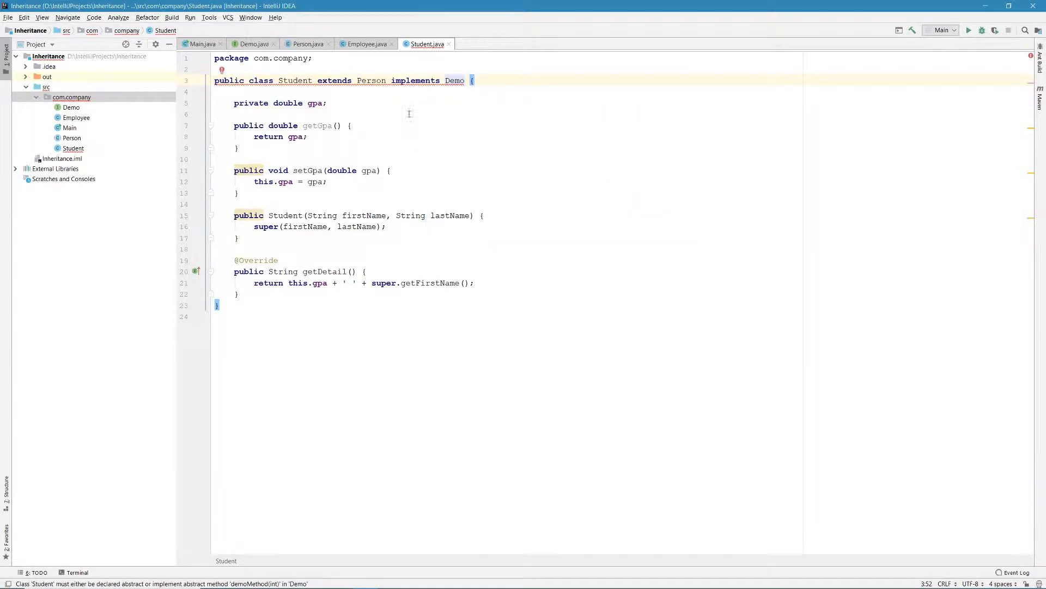
pyautogui.doubleClick(455, 80)
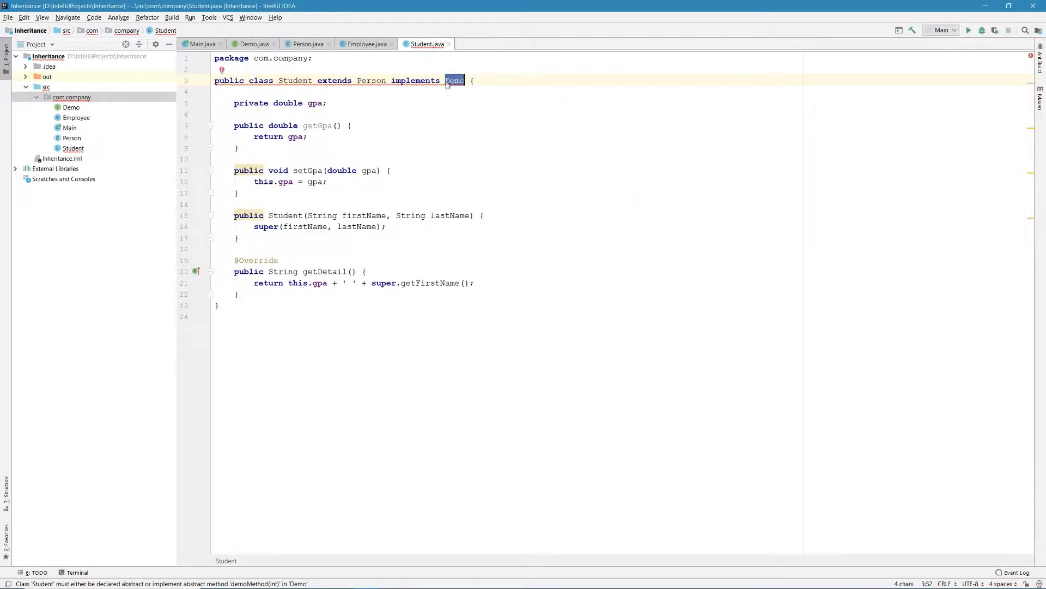
pyautogui.click(230, 70)
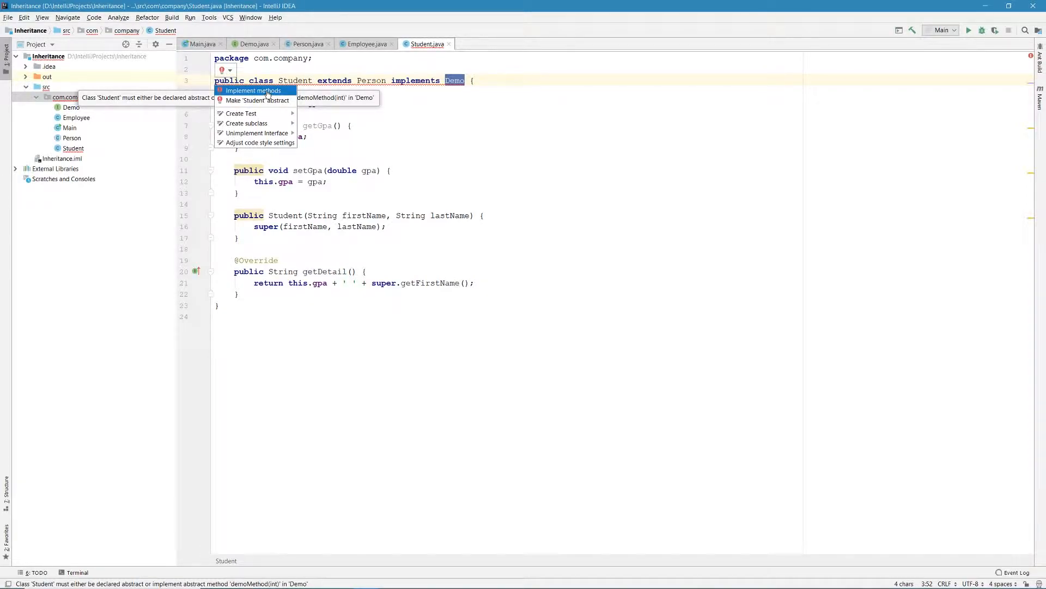
# Step: Implement both demoMethod and demoString stubs in Student via quick fix
pyautogui.click(253, 90)
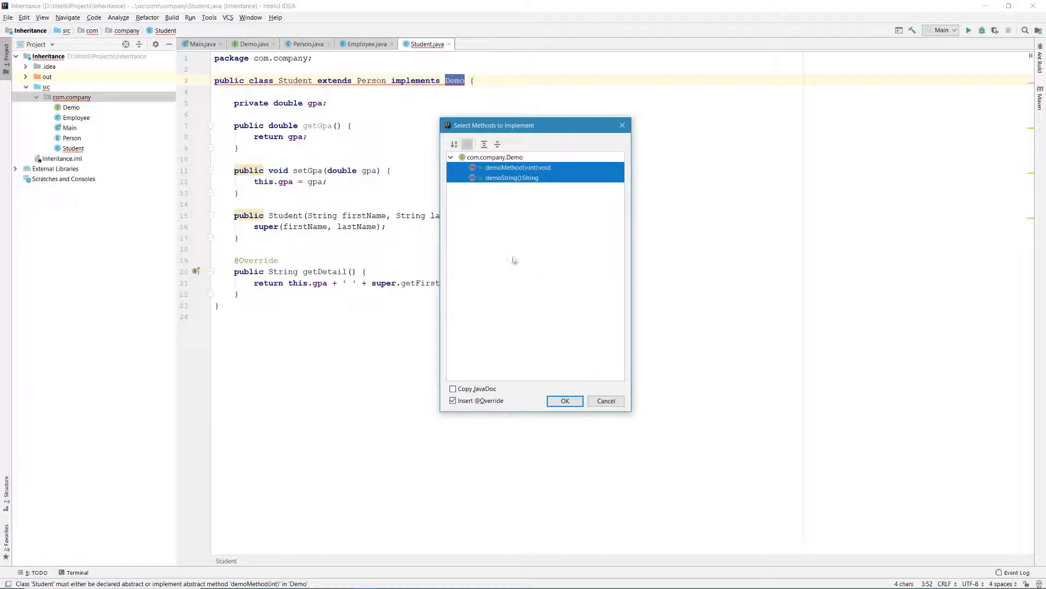
pyautogui.click(564, 401)
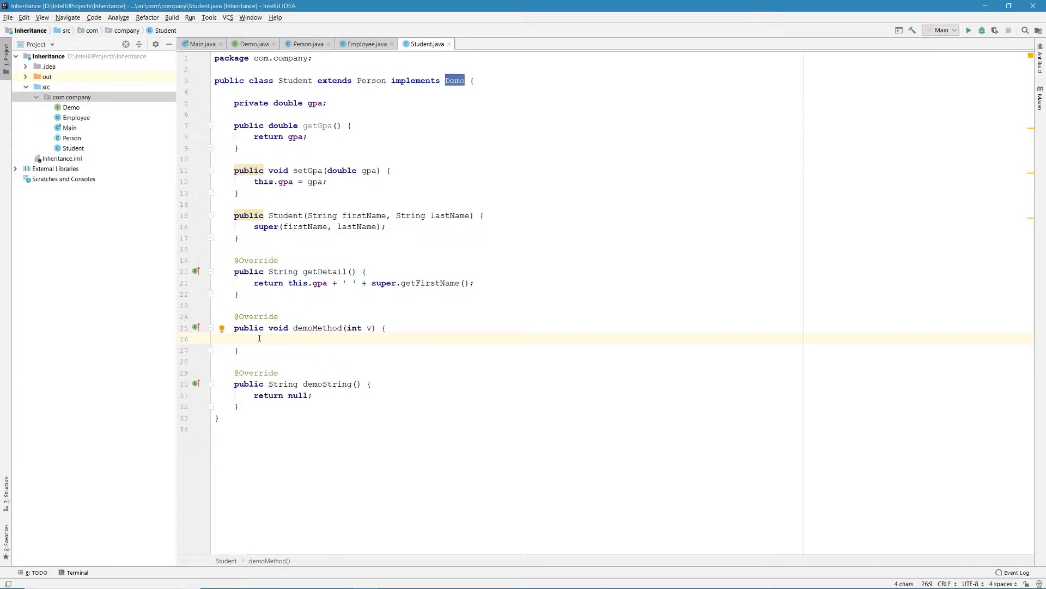
pyautogui.moveTo(259, 339)
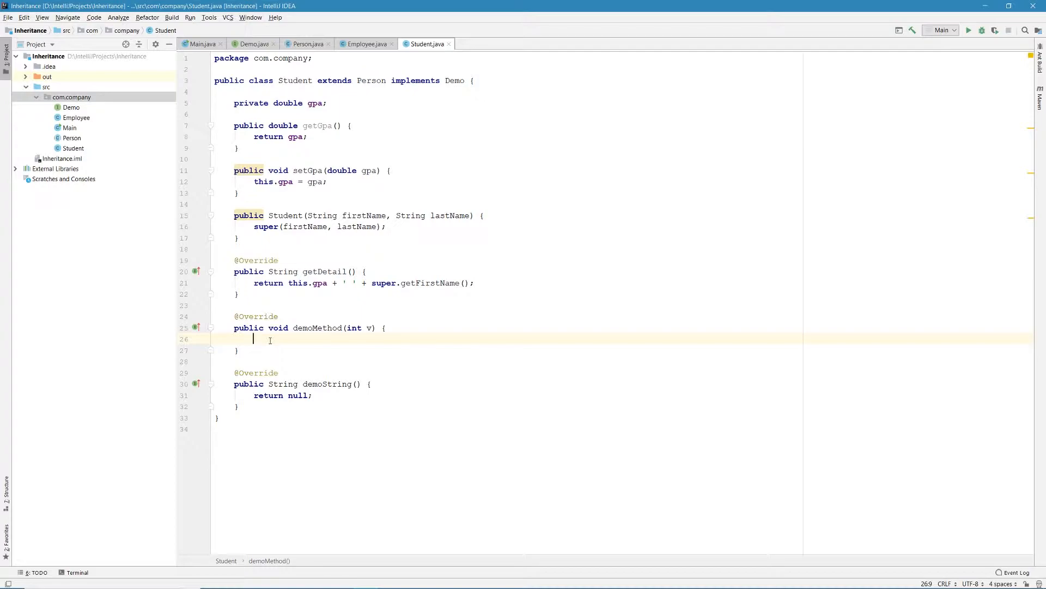
# Step: Make demoMethod print "This is from interface " followed by v
pyautogui.write('System')
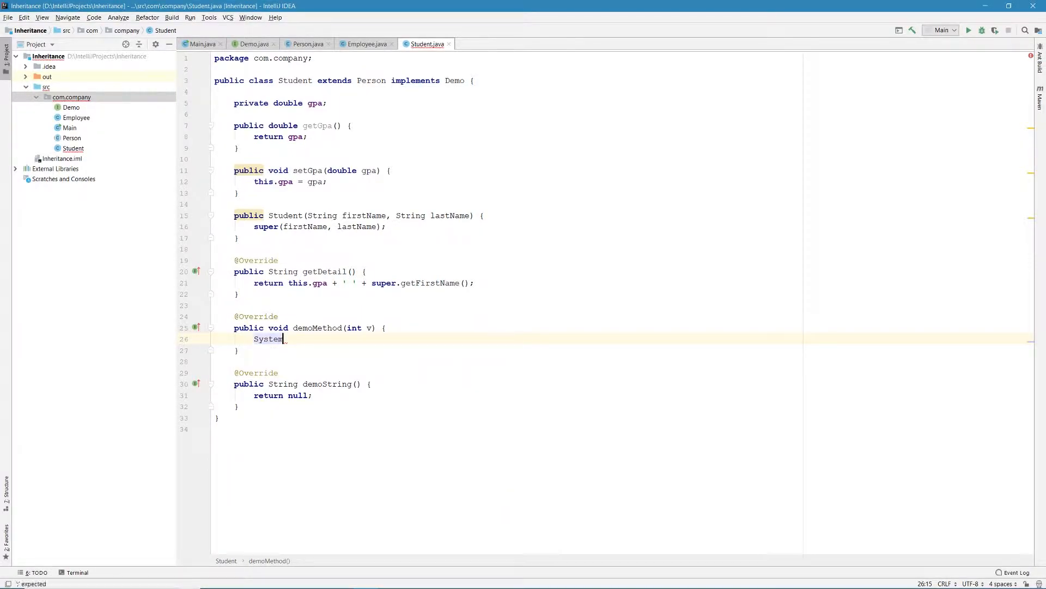
pyautogui.write('.out')
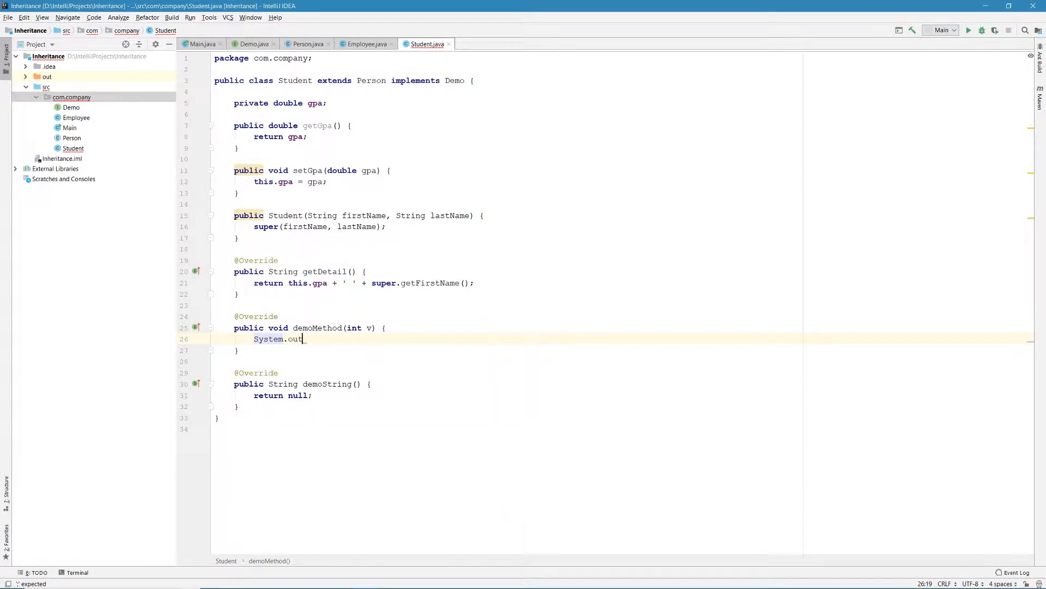
pyautogui.write('.println();')
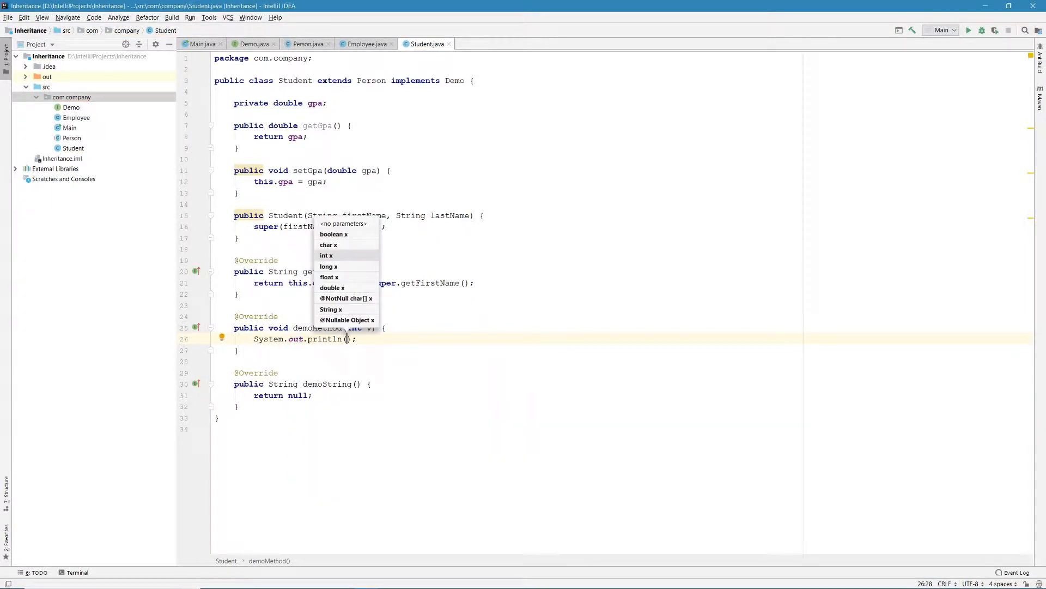
pyautogui.write('This is "')
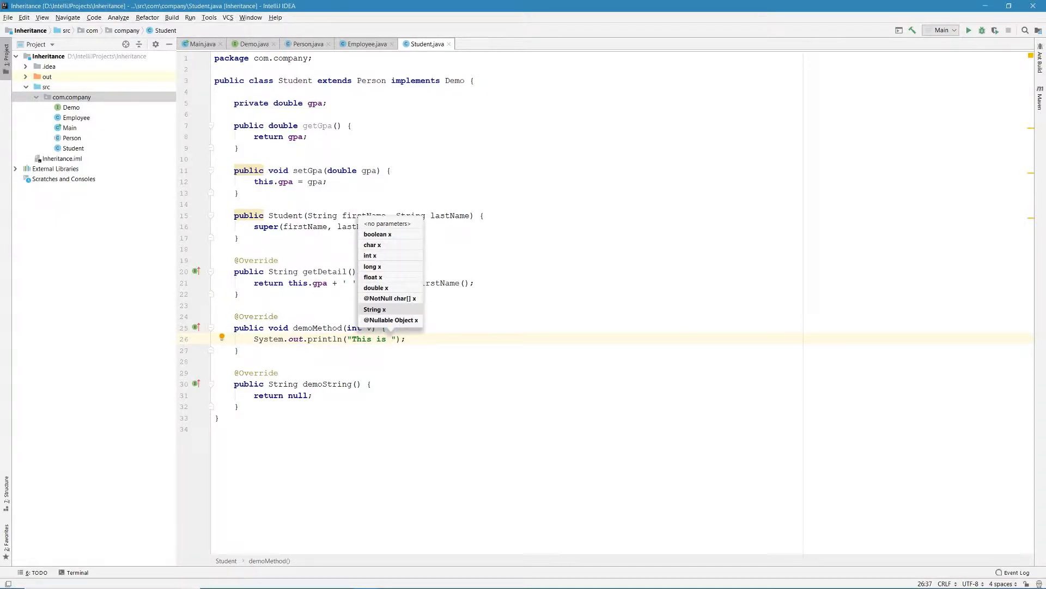
pyautogui.write('from')
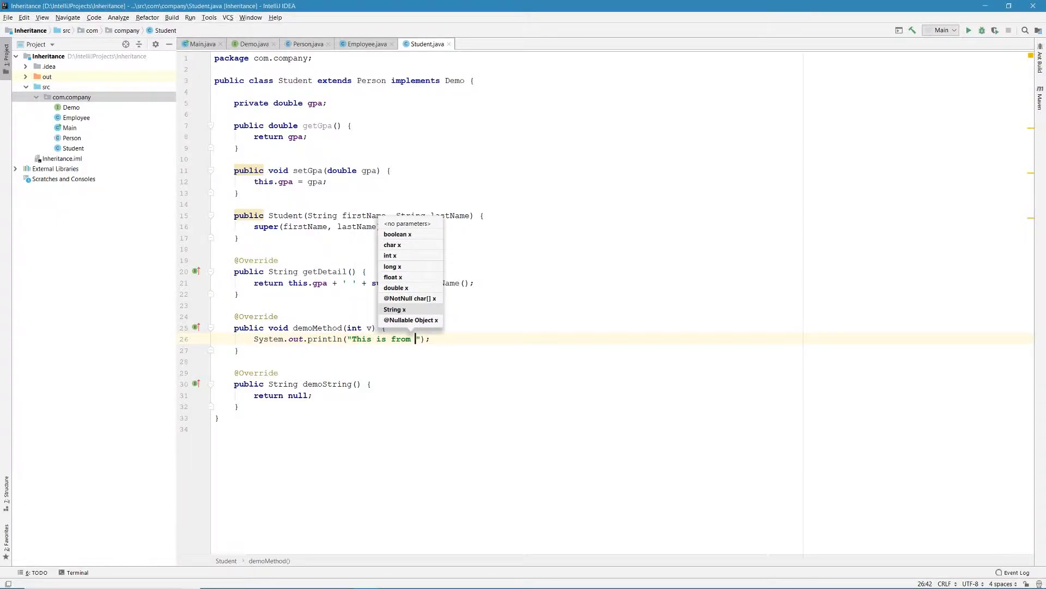
pyautogui.write('interface')
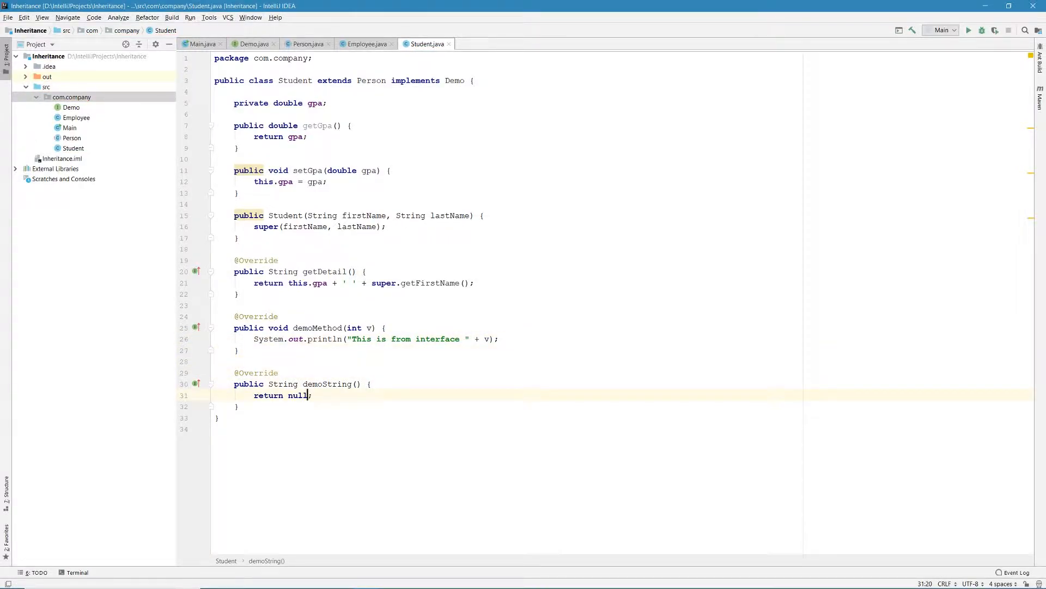
# Step: Replace demoString's null return with "This is from demoString"
pyautogui.press('BackSpace')
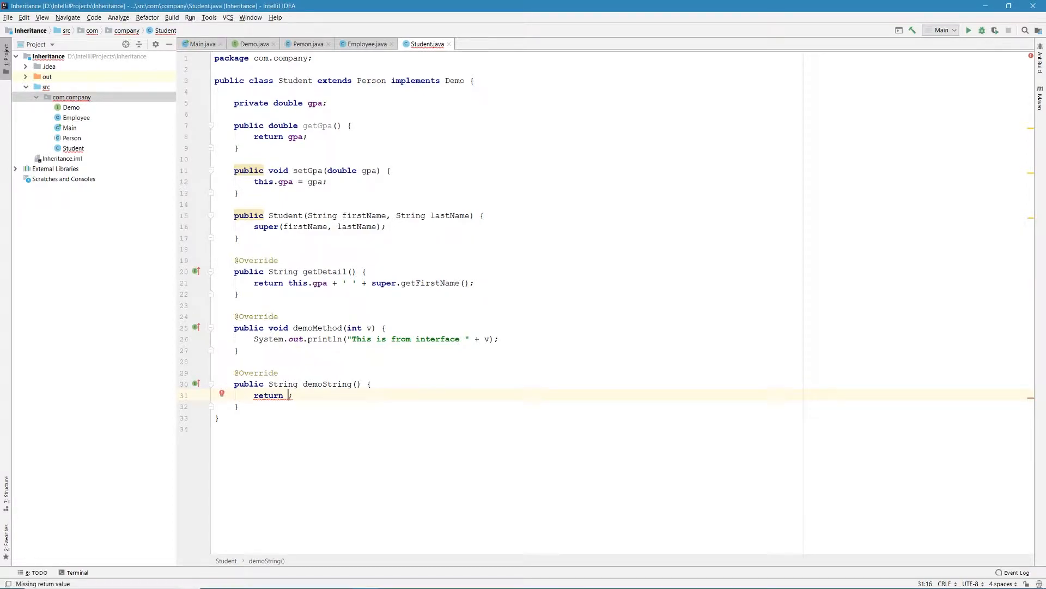
pyautogui.write('"')
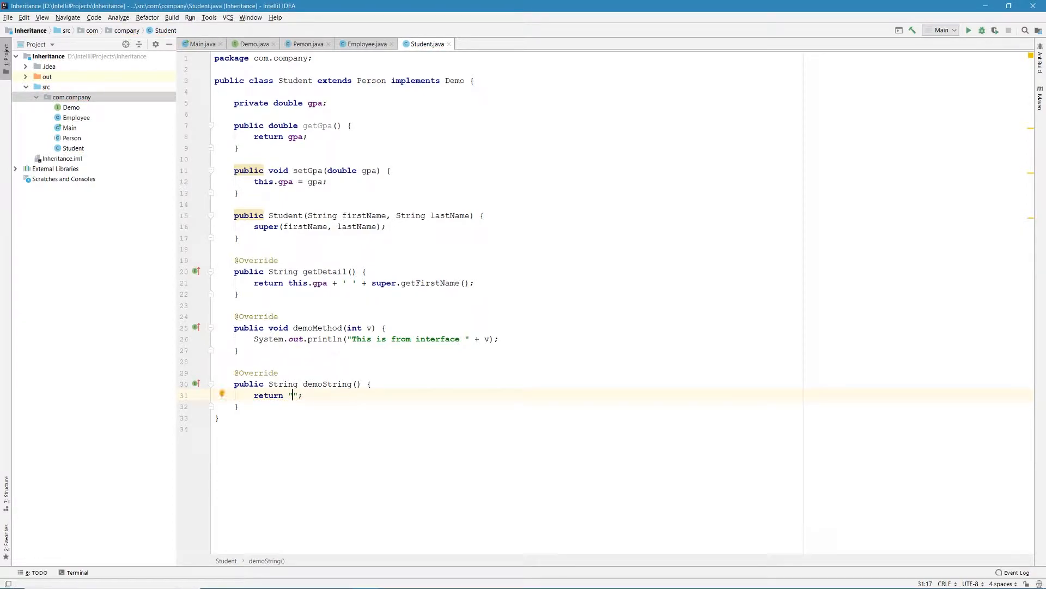
pyautogui.write('This is')
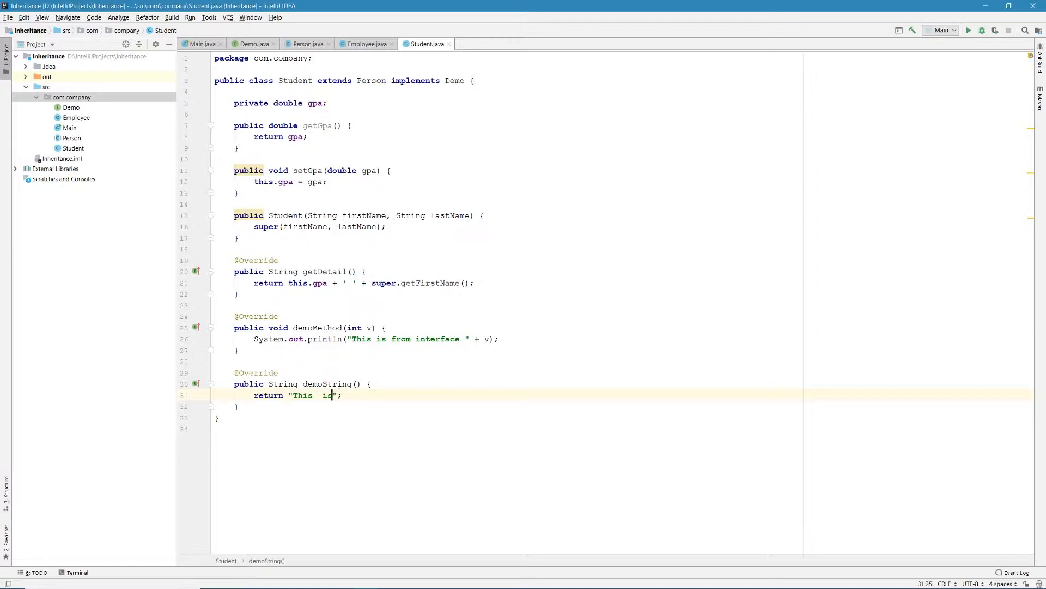
pyautogui.write('from')
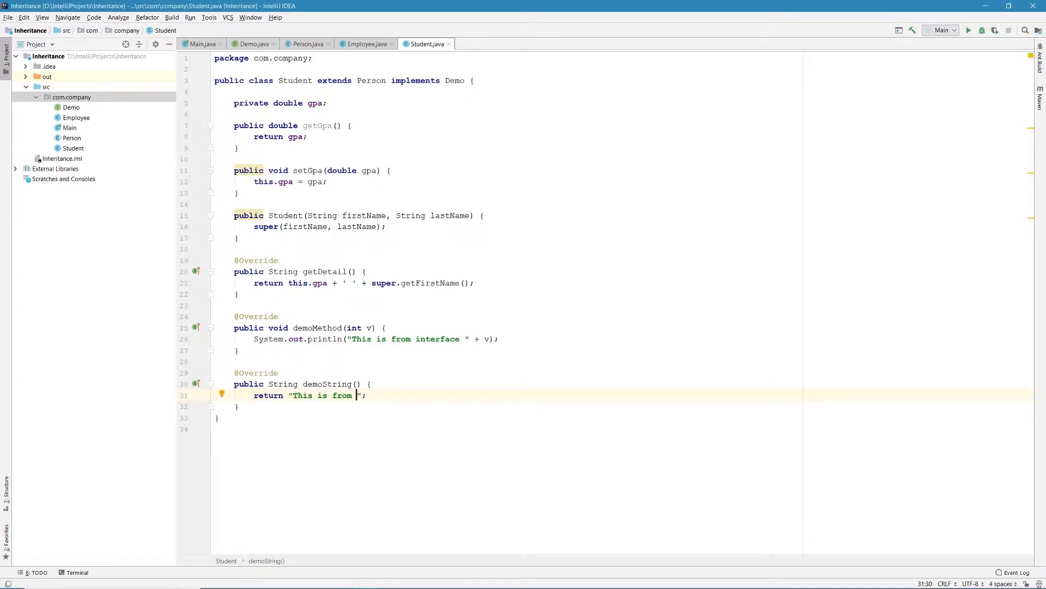
pyautogui.write('demoString')
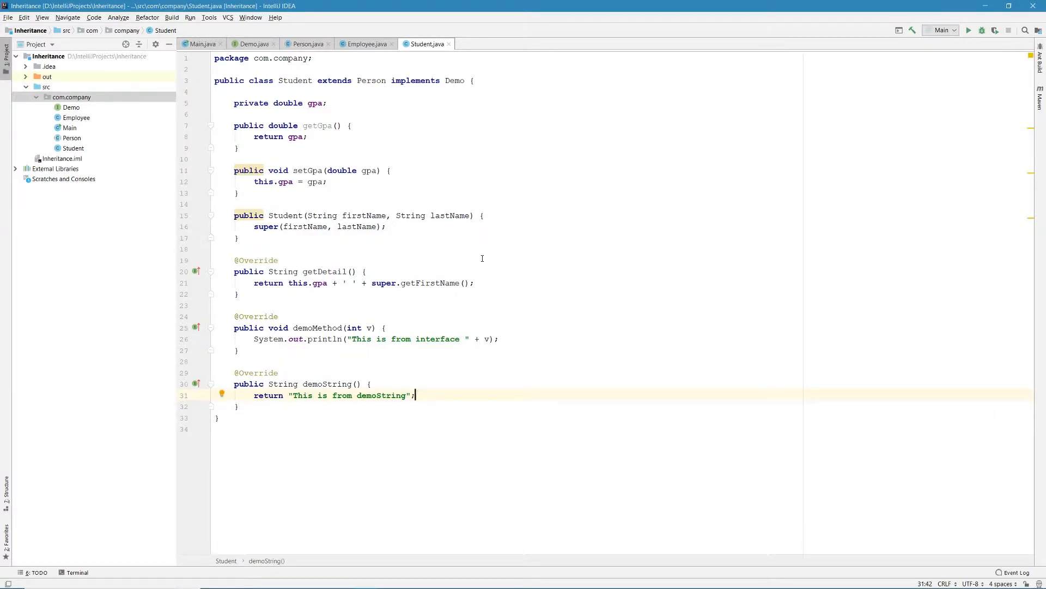
pyautogui.click(201, 44)
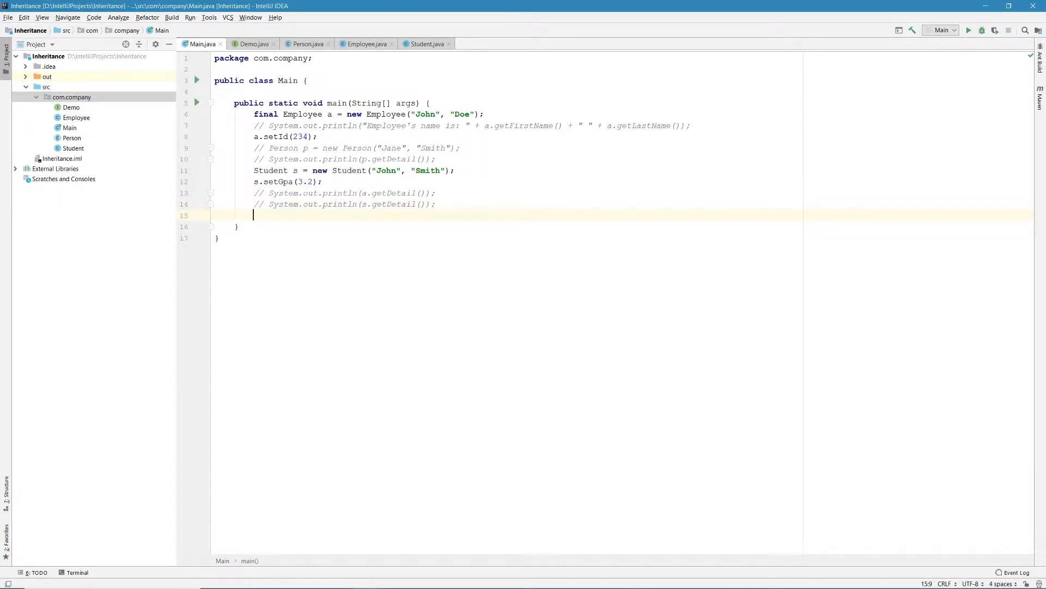
# Step: Add s.demoMethod(90); and System.out.println(s.demoString()); to the end of main
pyautogui.write('s.demoMethod();')
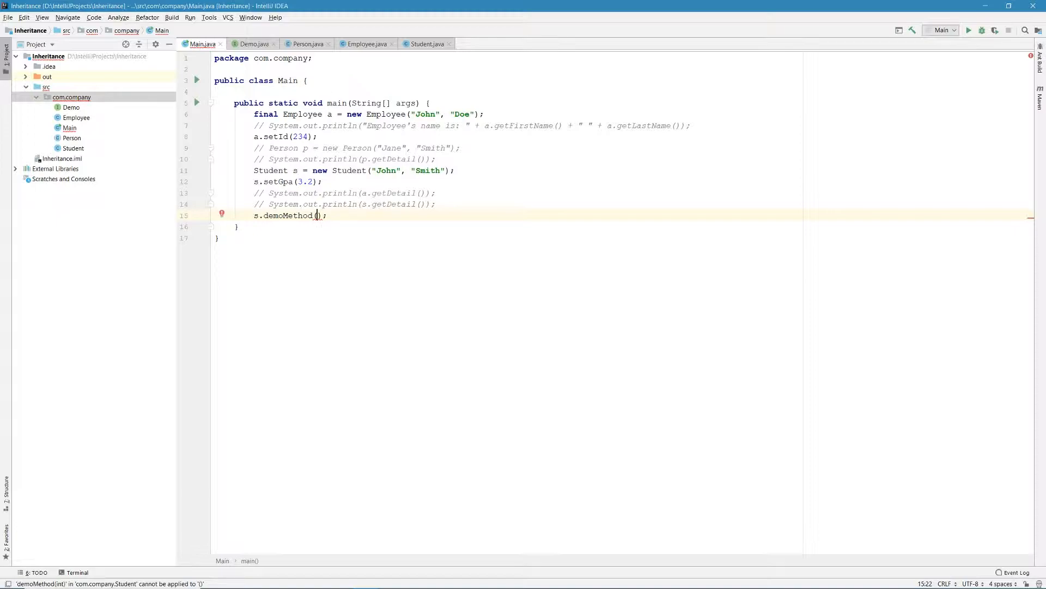
pyautogui.write('90')
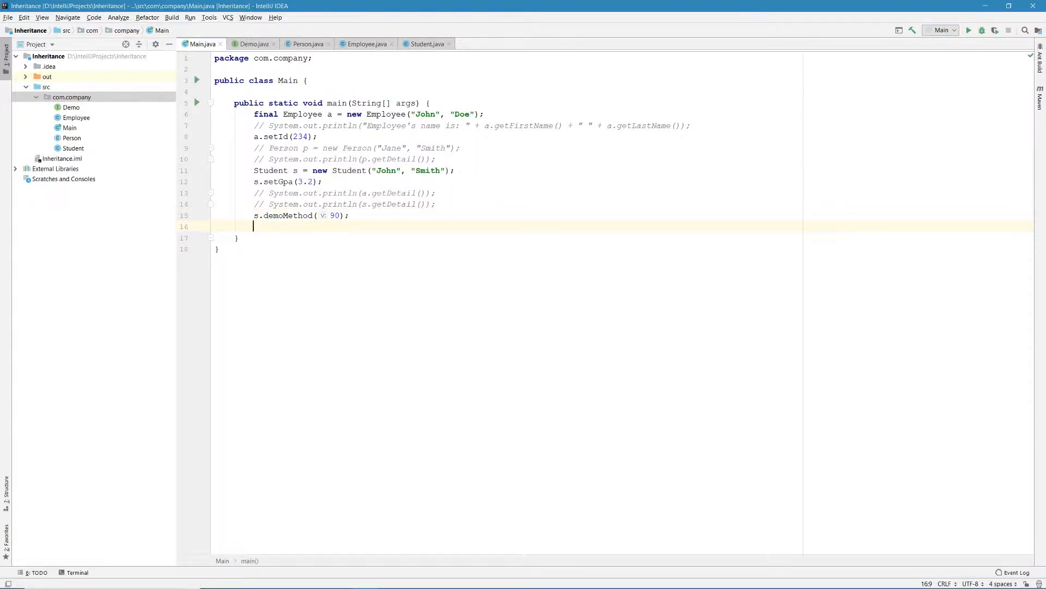
pyautogui.write('Sy')
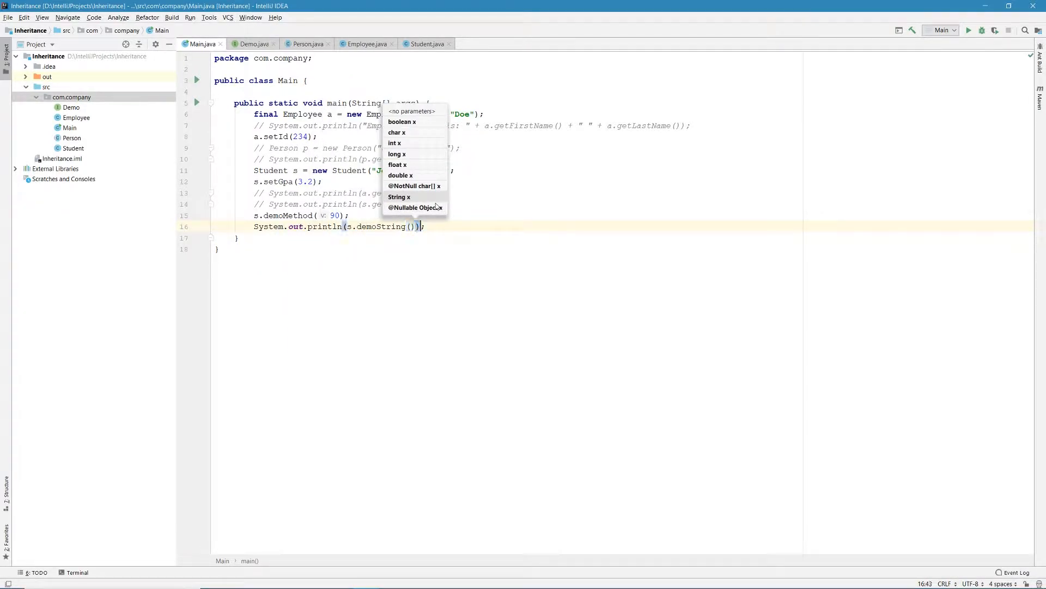
pyautogui.press('Escape')
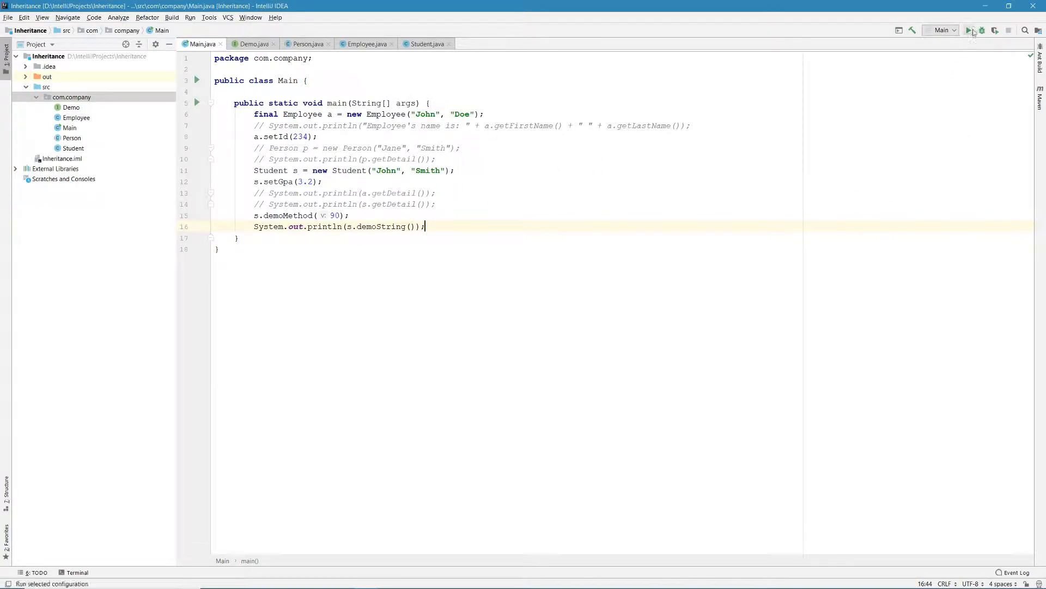
# Step: Run Main to print "This is from interface 90" and "This is from demoString"
pyautogui.click(969, 30)
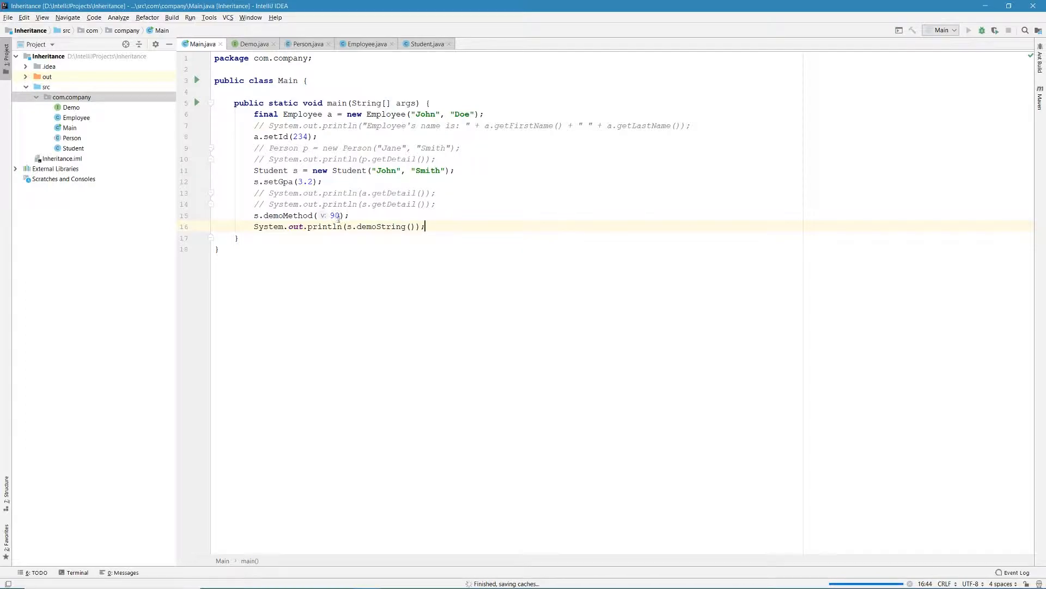
pyautogui.click(968, 30)
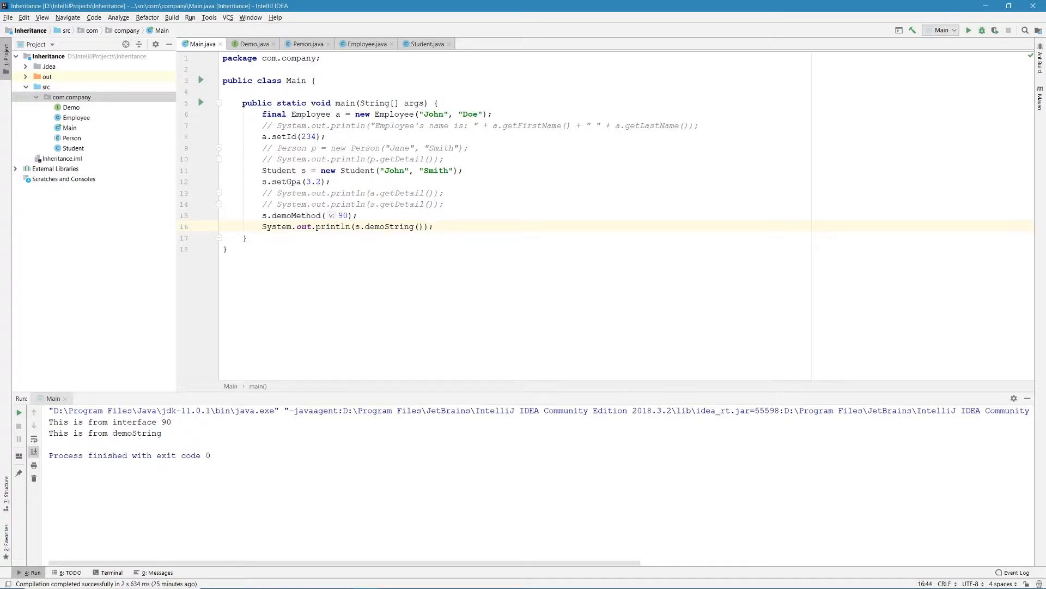
pyautogui.click(432, 226)
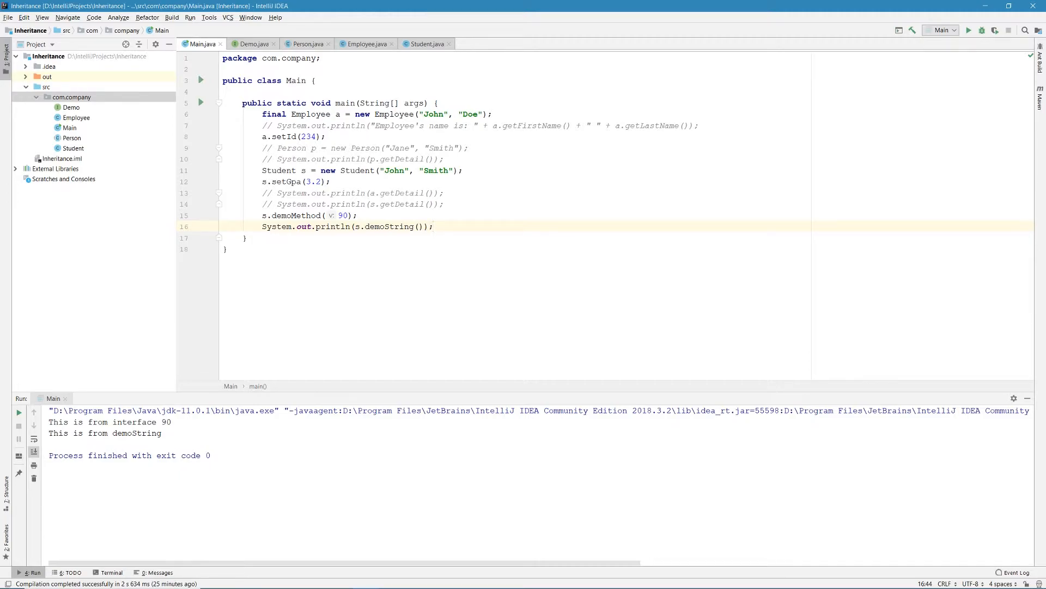
pyautogui.click(433, 227)
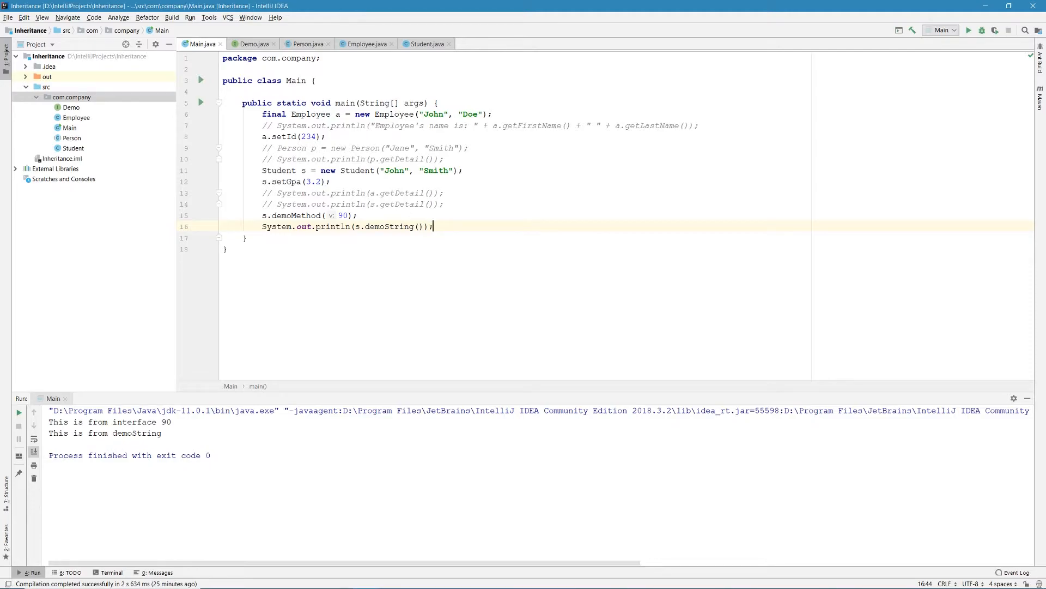